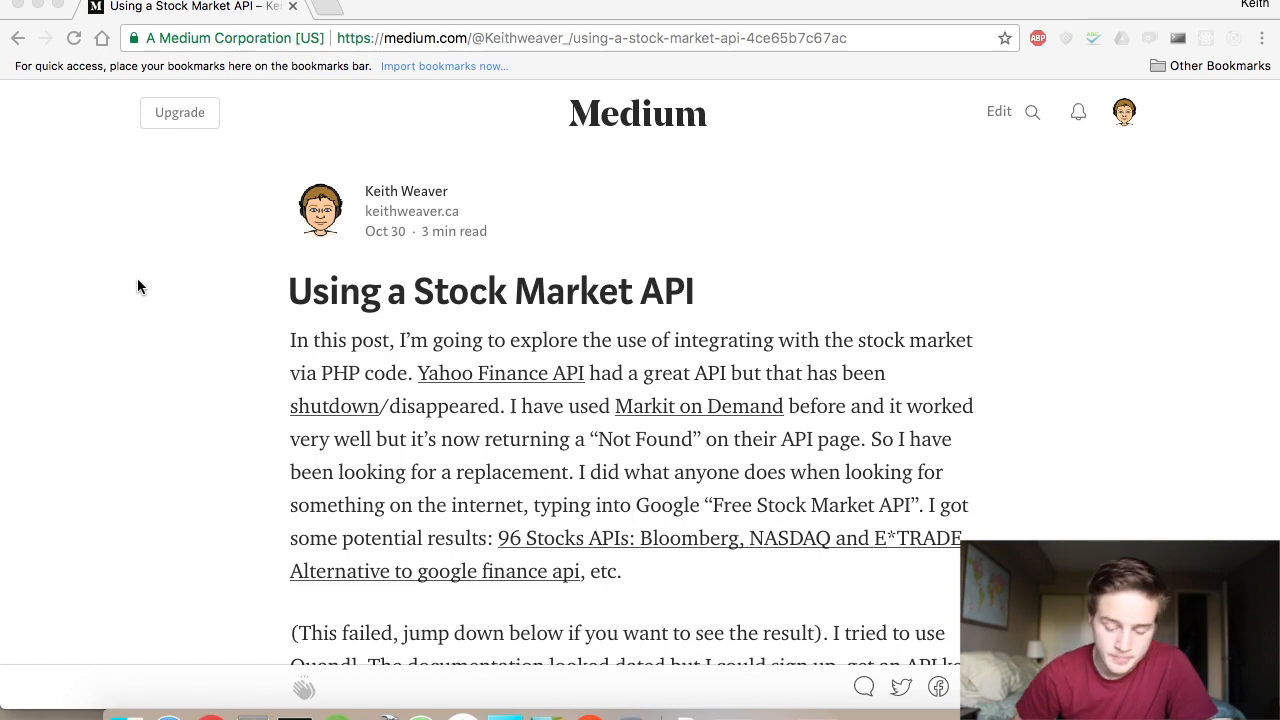
Step: Scroll the Medium article past the Quandl attempts to the 'Found Something That Worked' Alpha Vantage section
{"action": "scroll", "scroll_direction": "down", "scroll_amount": 3}
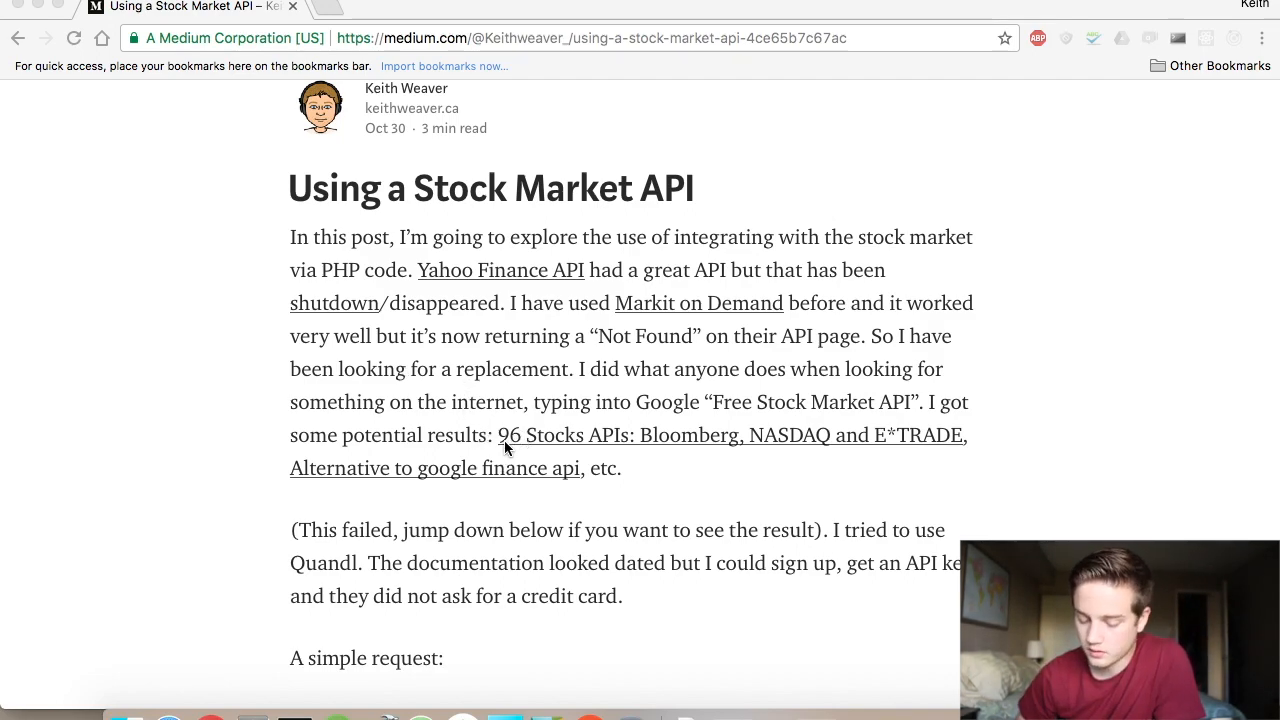
{"action": "mouse_move", "coordinate": [555, 444]}
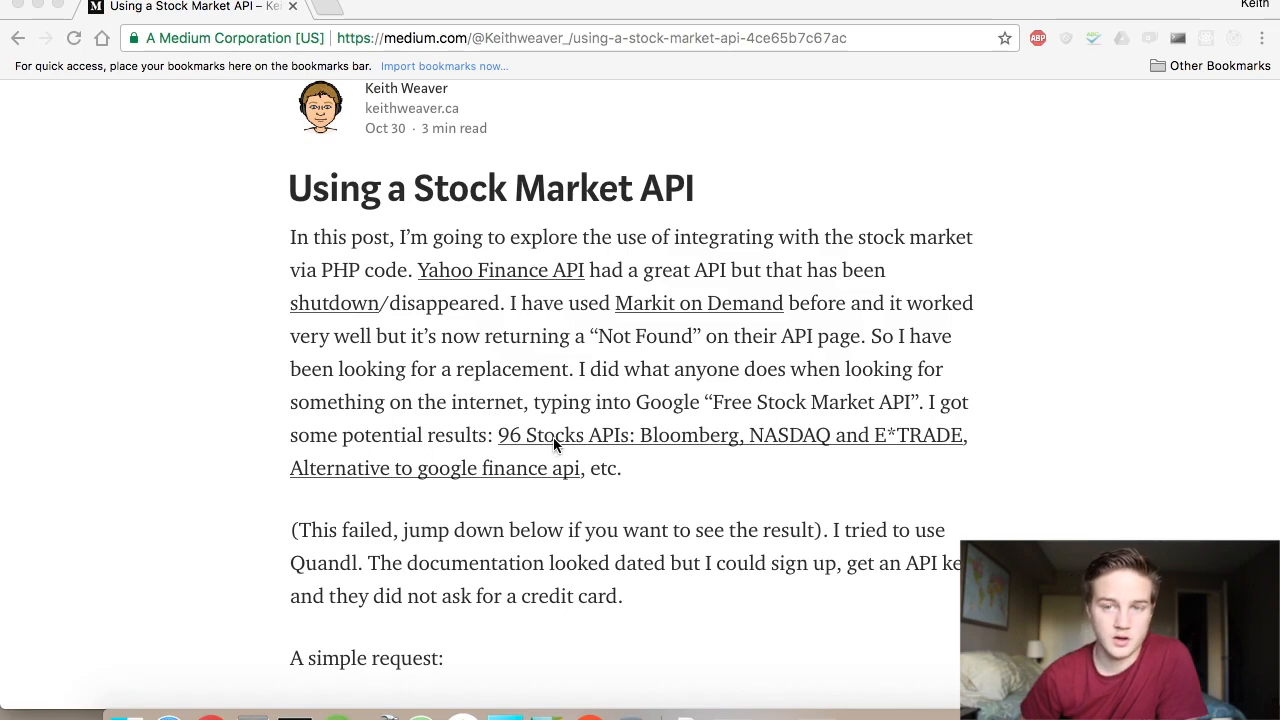
{"action": "scroll", "scroll_direction": "down", "scroll_amount": 3}
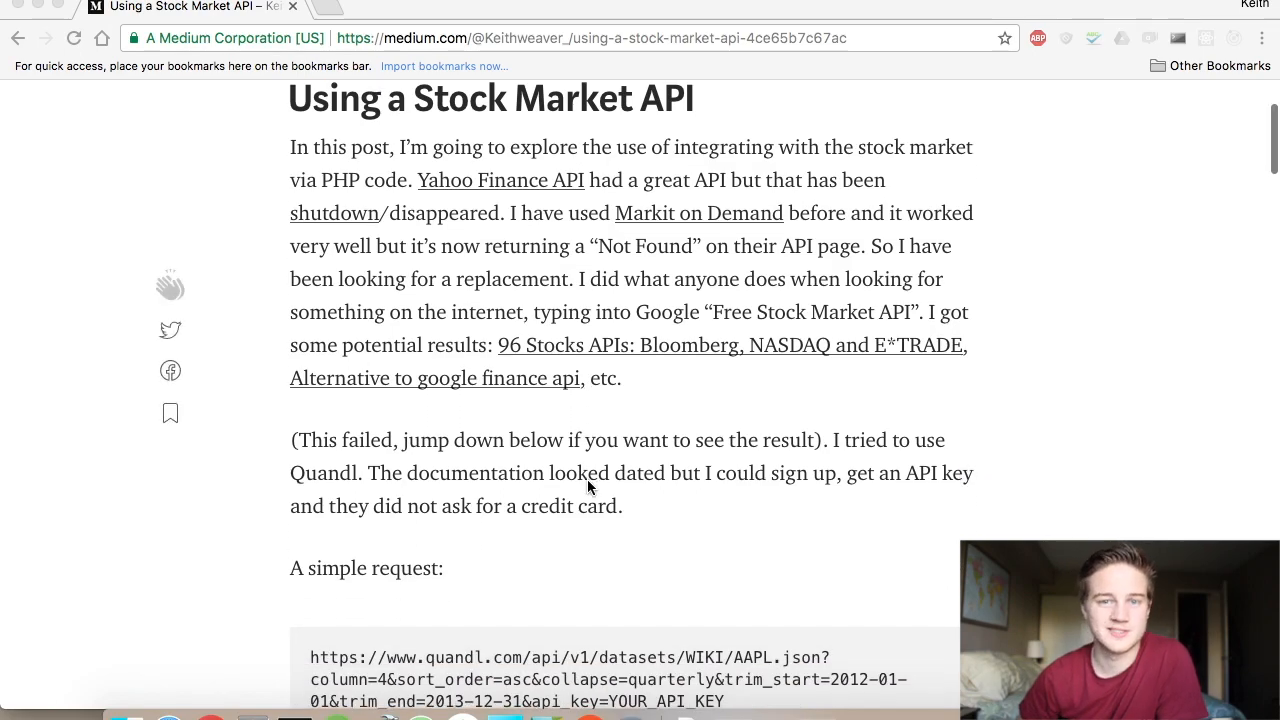
{"action": "scroll", "scroll_direction": "down", "scroll_amount": 3}
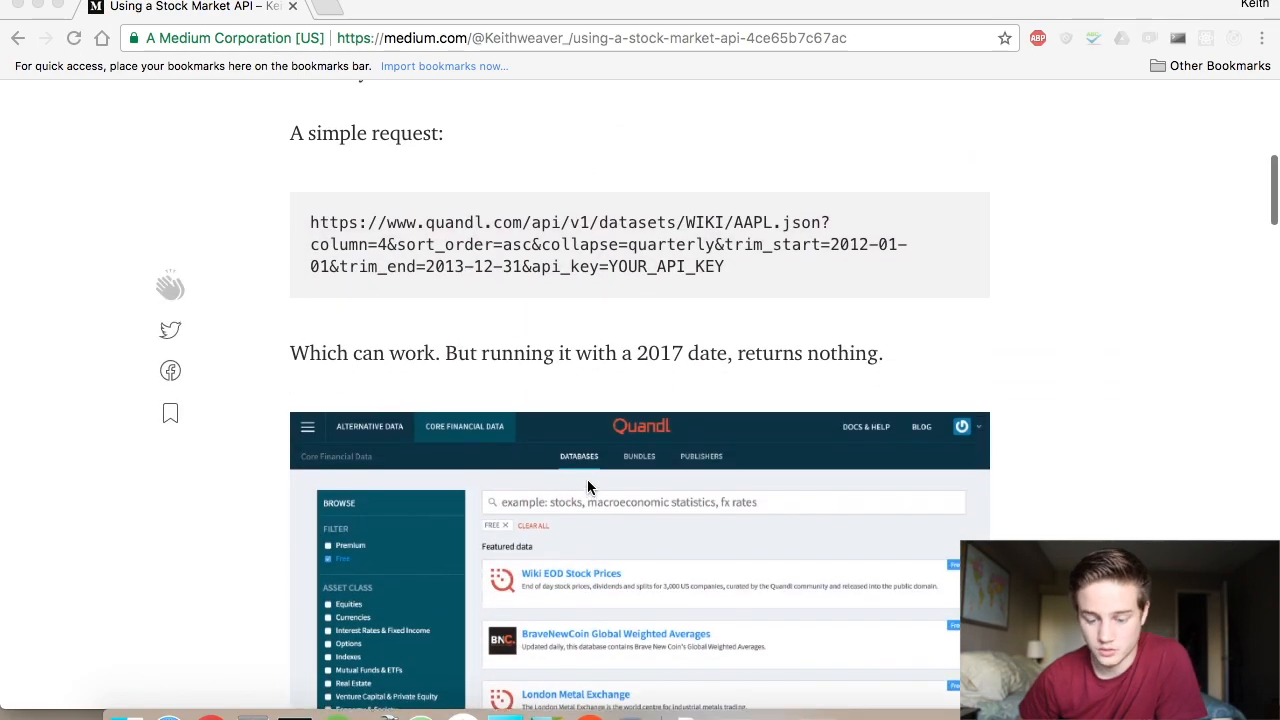
{"action": "scroll", "scroll_direction": "up", "scroll_amount": 3}
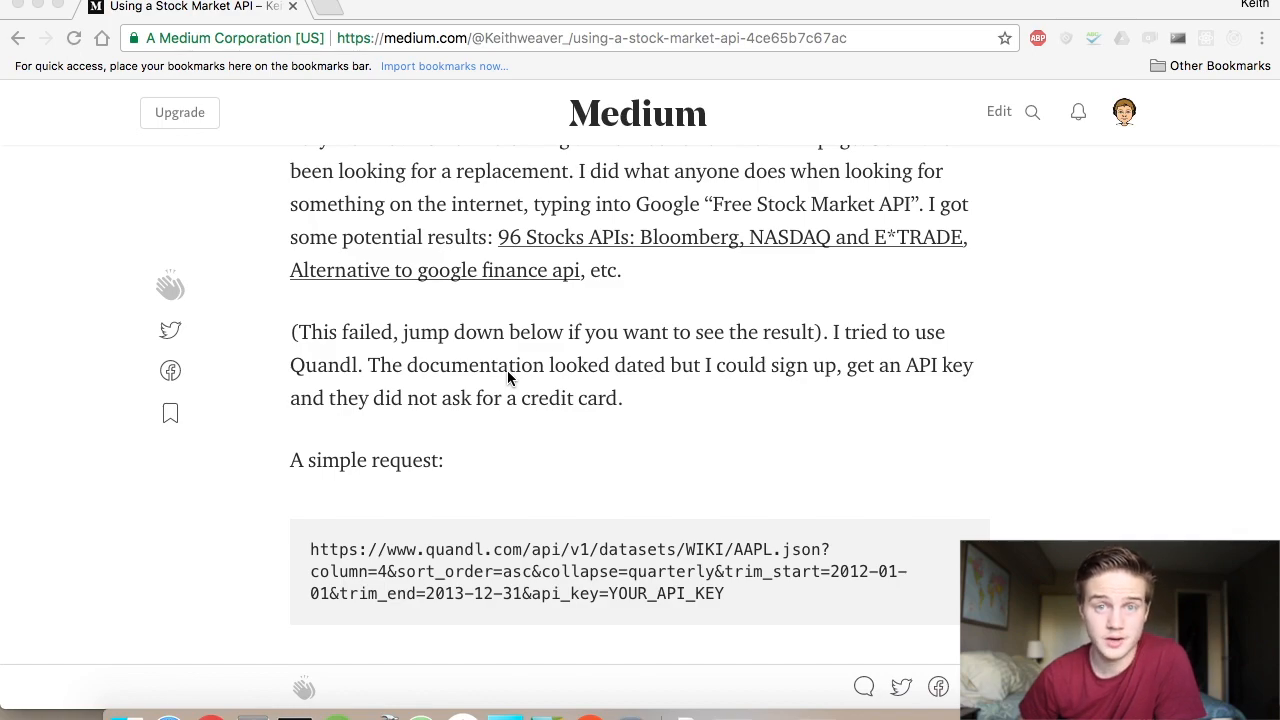
{"action": "scroll", "scroll_direction": "down", "scroll_amount": 3}
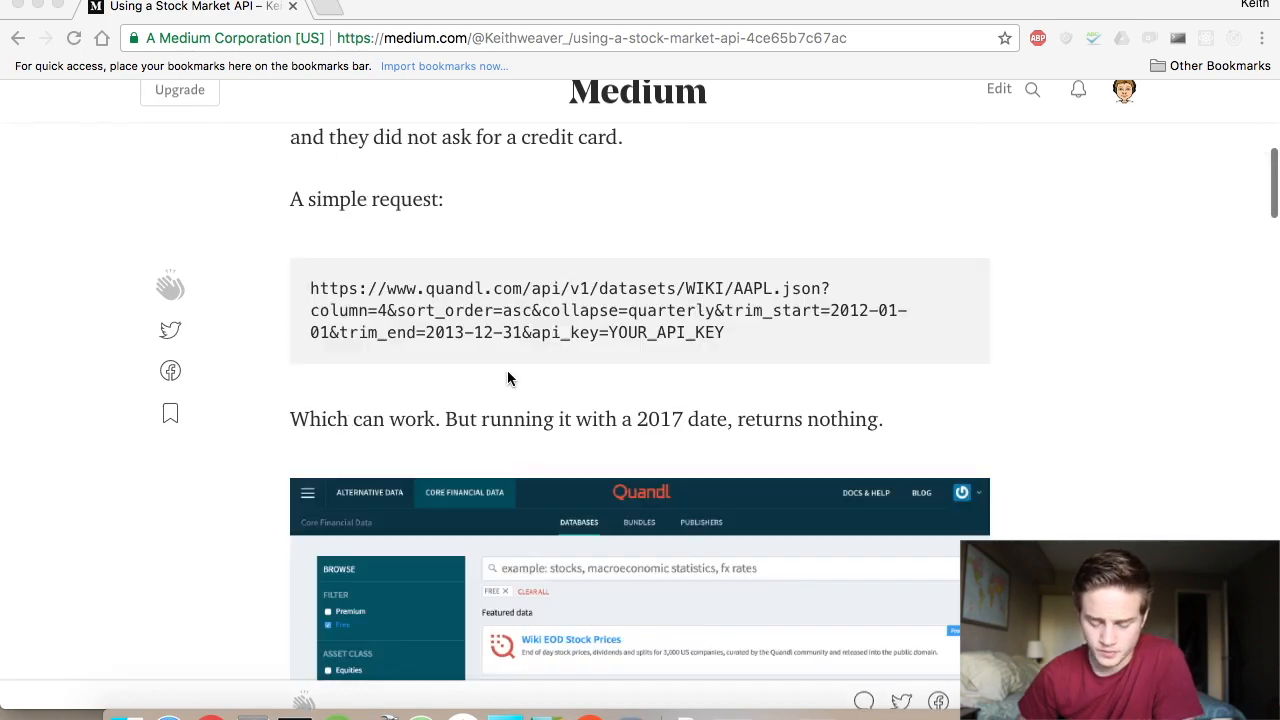
{"action": "scroll", "scroll_direction": "down", "scroll_amount": 3}
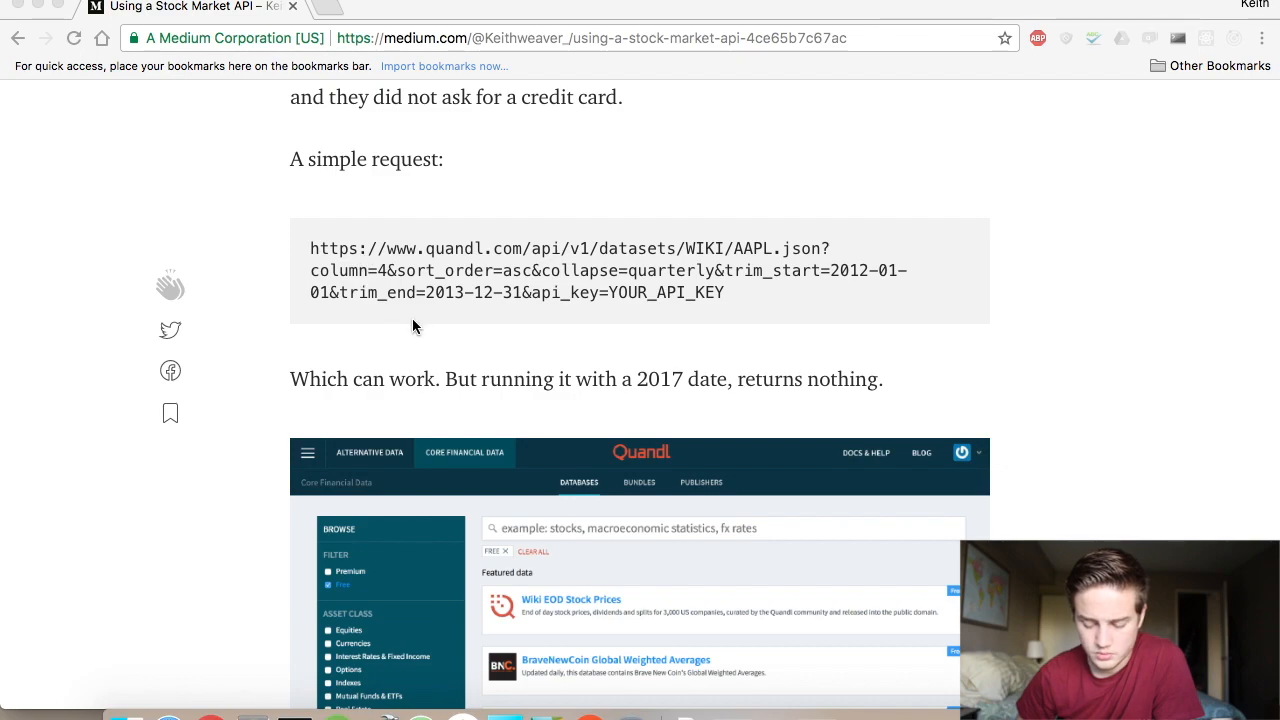
{"action": "mouse_move", "coordinate": [477, 254]}
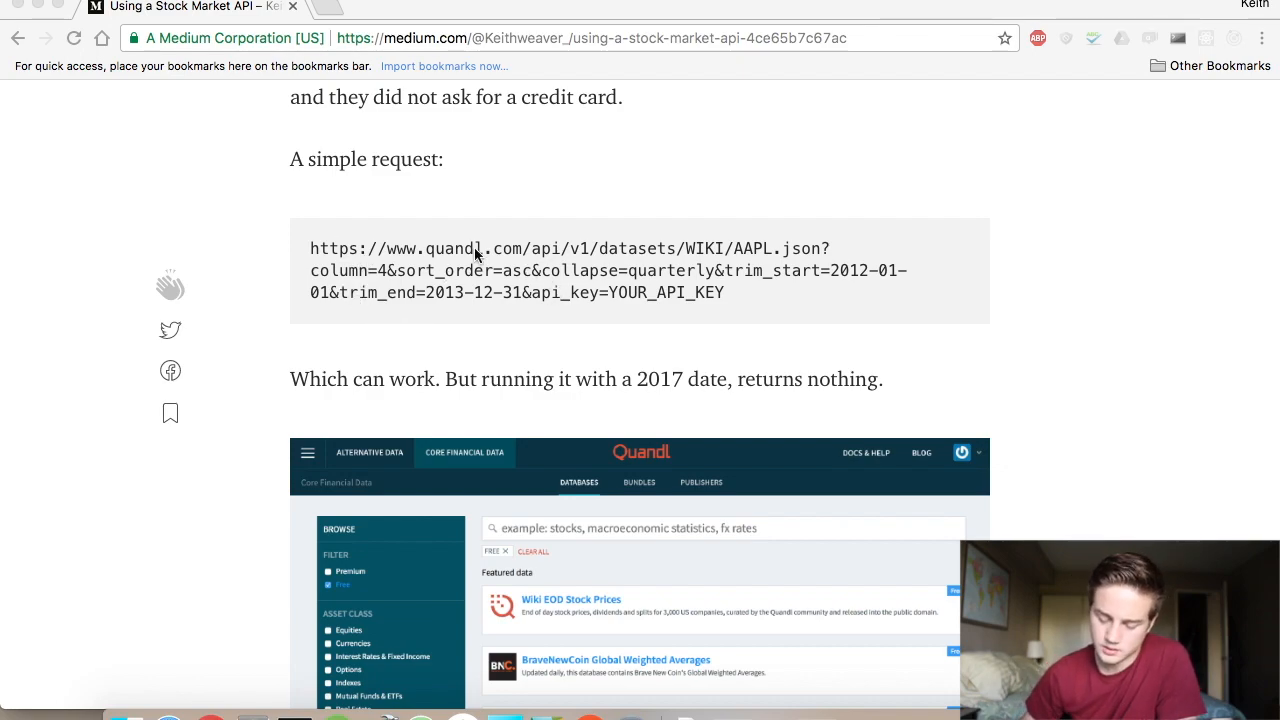
{"action": "scroll", "scroll_direction": "down", "scroll_amount": 3}
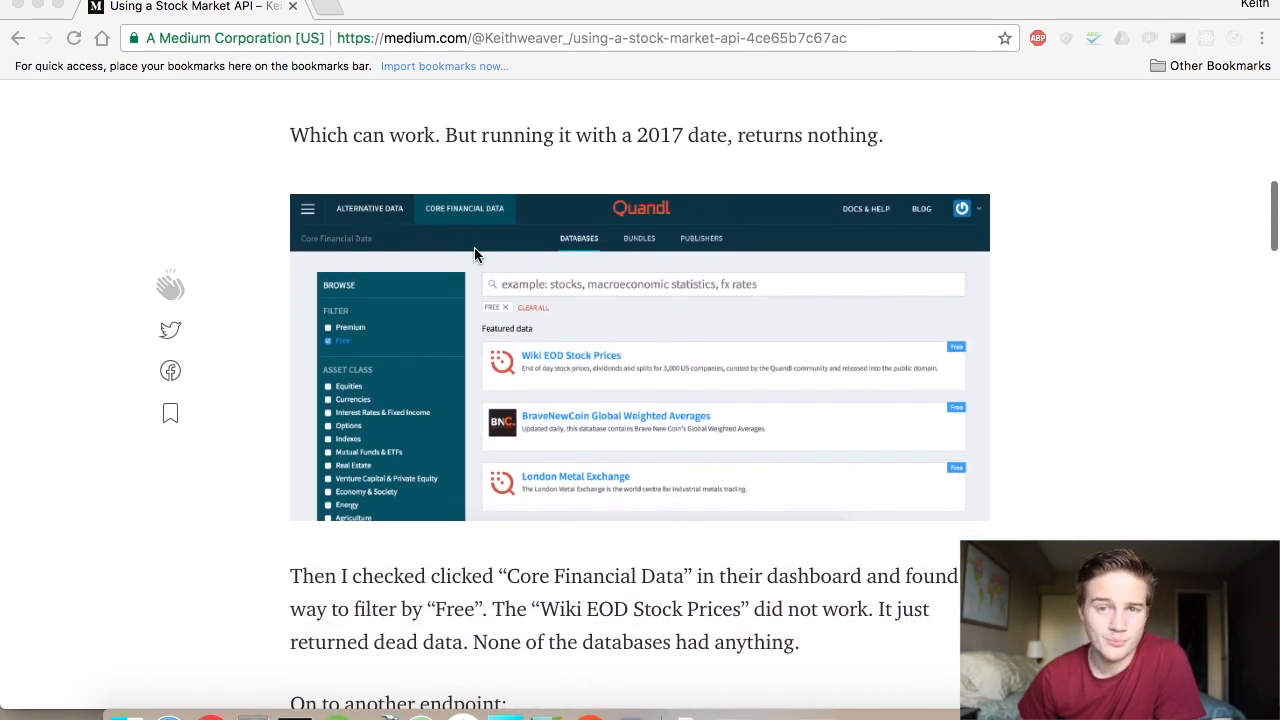
{"action": "scroll", "scroll_direction": "down", "scroll_amount": 3}
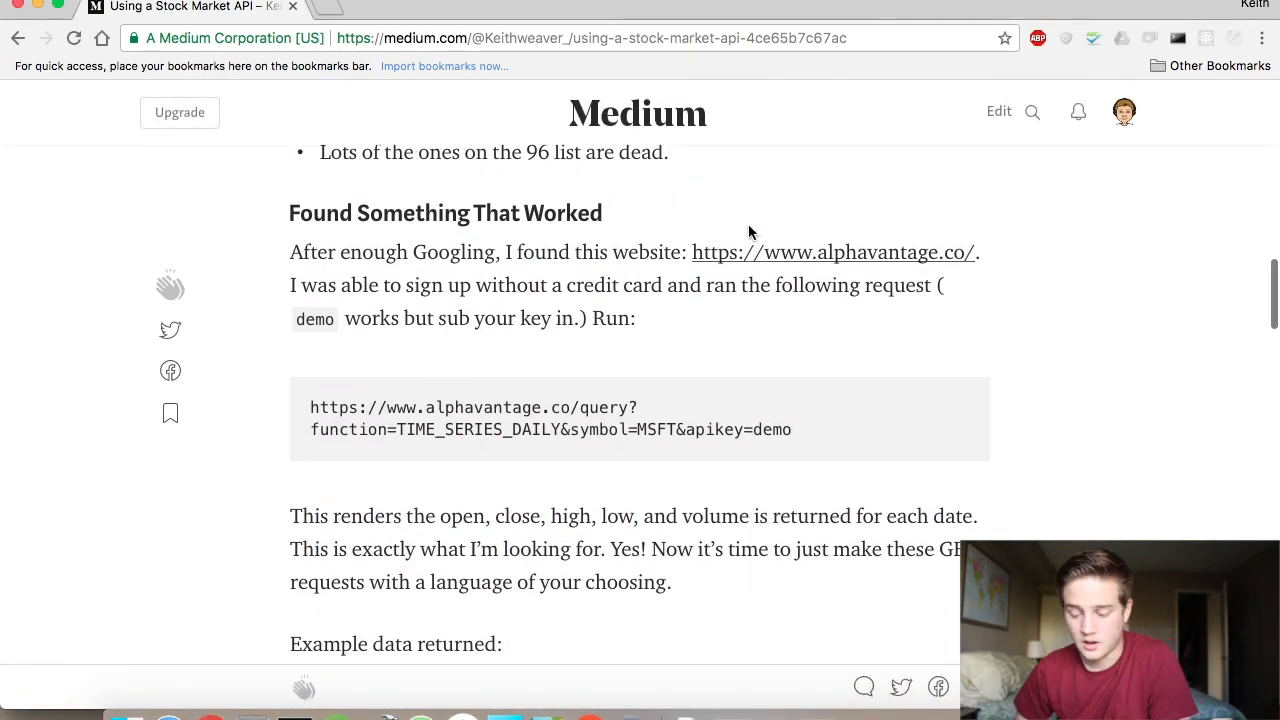
Step: Open alphavantage.co in its own tab, then select the article's example query URL
{"action": "left_click", "coordinate": [831, 252]}
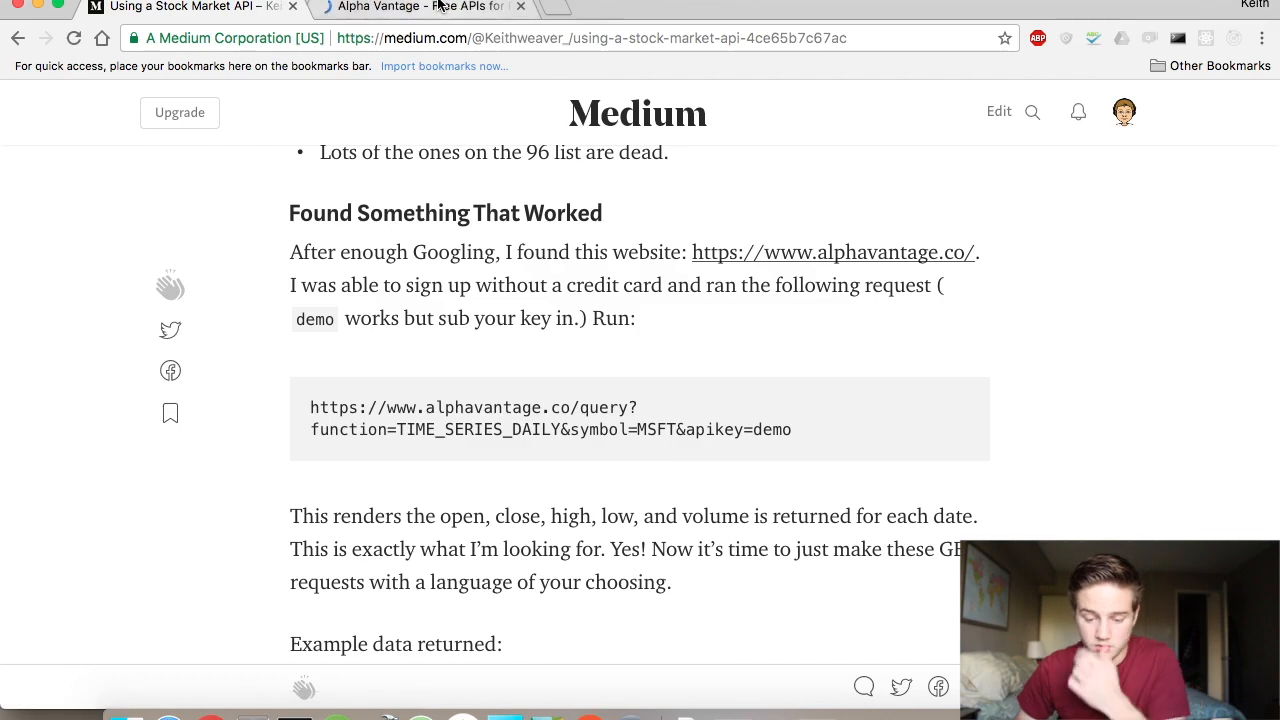
{"action": "left_click", "coordinate": [410, 7]}
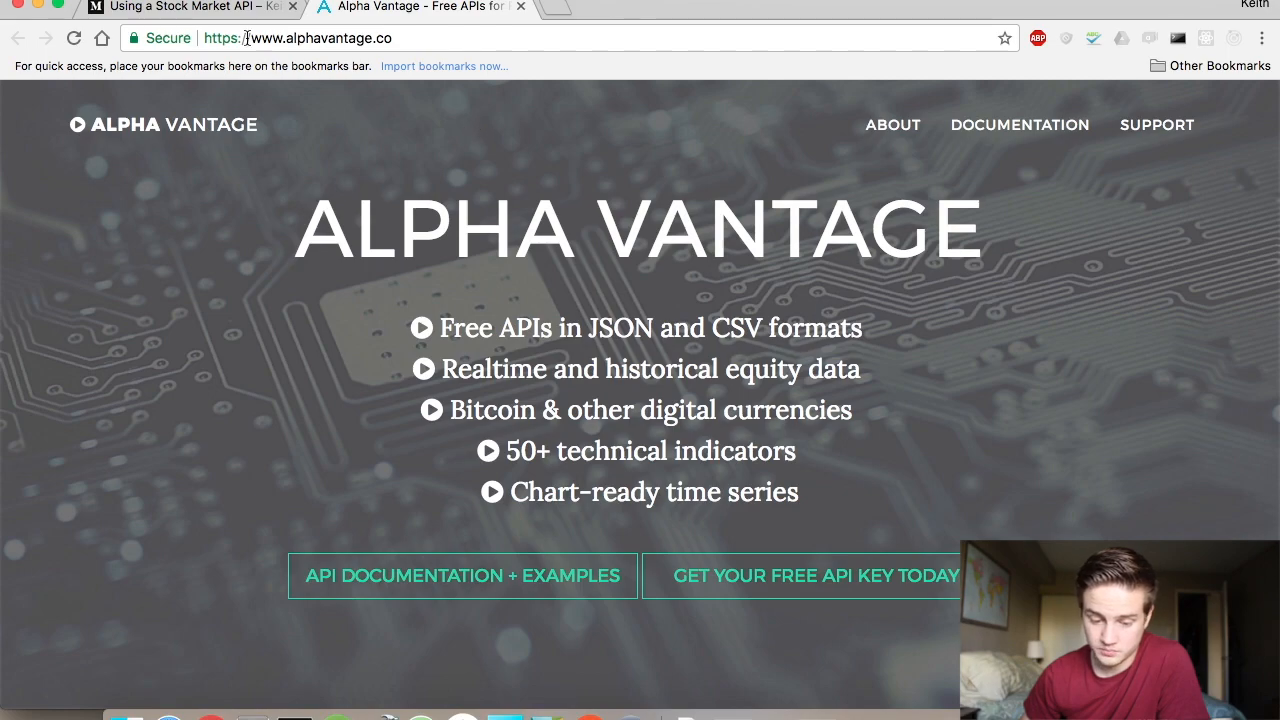
{"action": "left_click", "coordinate": [185, 7]}
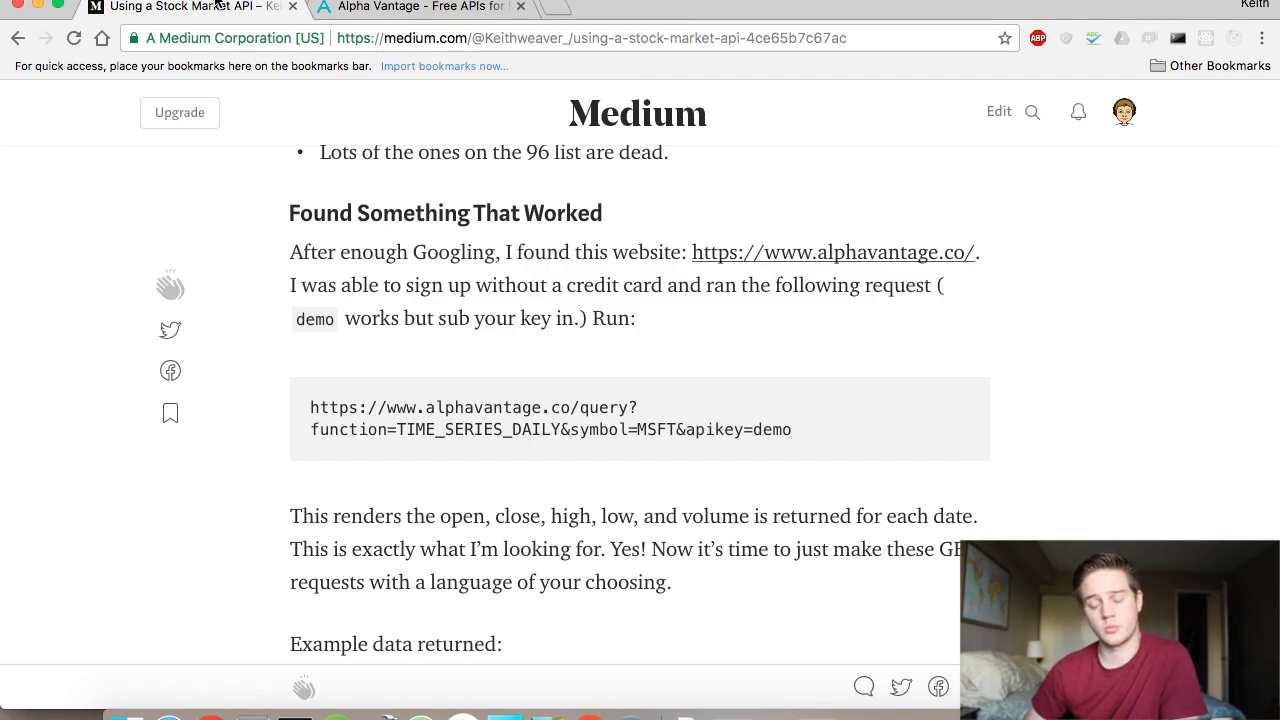
{"action": "scroll", "scroll_direction": "down", "scroll_amount": 3}
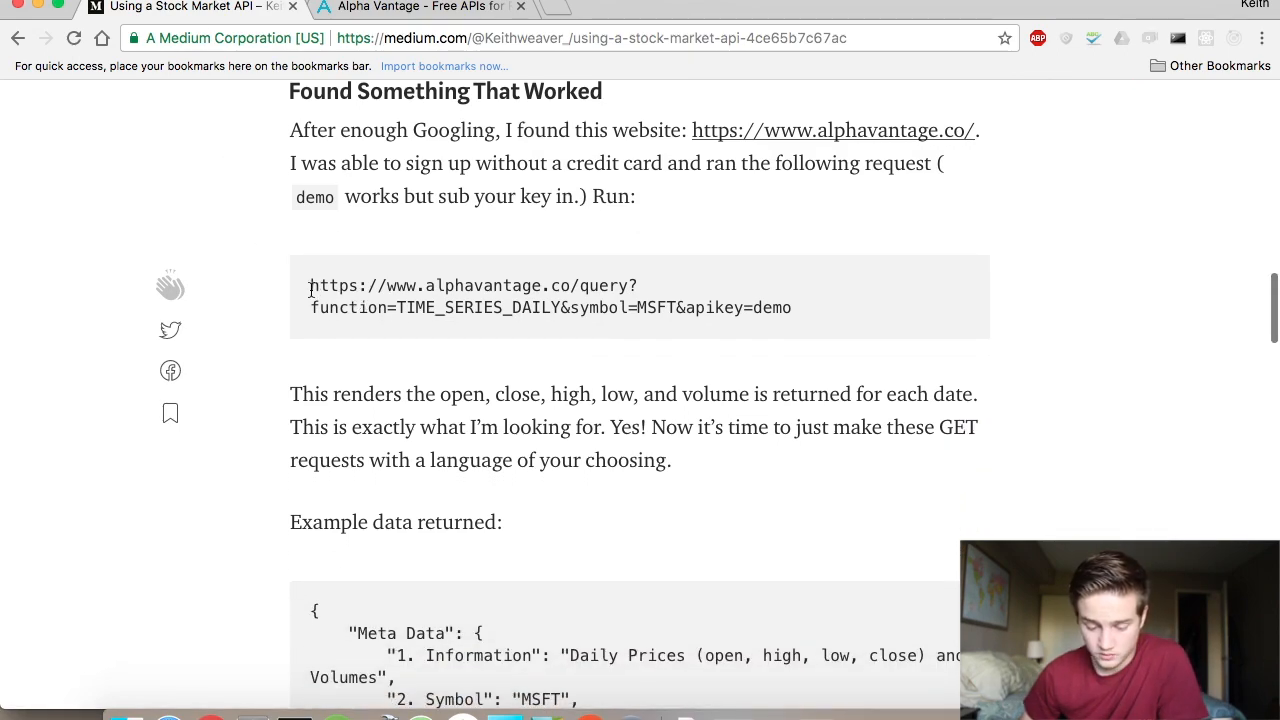
{"action": "left_click_drag", "start_coordinate": [311, 285], "coordinate": [790, 307]}
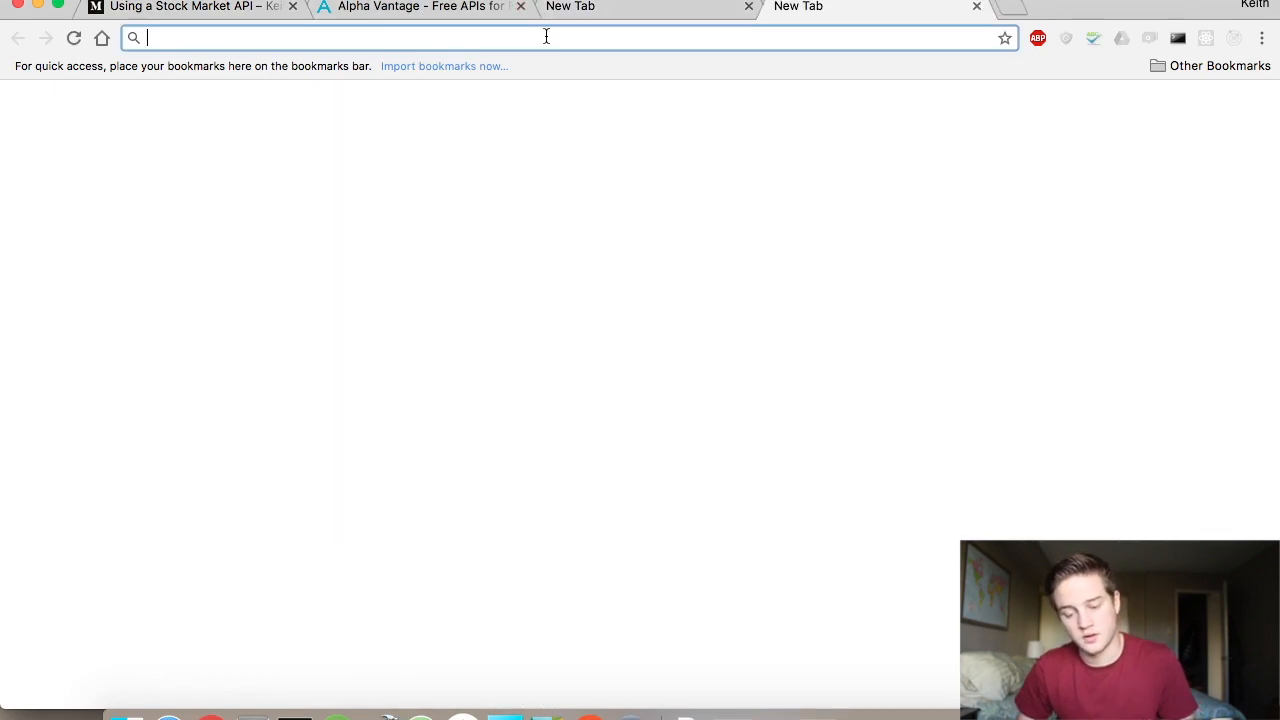
Step: Load the TIME_SERIES_DAILY query with symbol=MSFT and apikey=demo, then select the MSFT symbol
{"action": "type", "text": "https://www.alphavantage.co/query?function=TIME_SERIES_DAILY&symbol=MSFT&apikey=demo"}
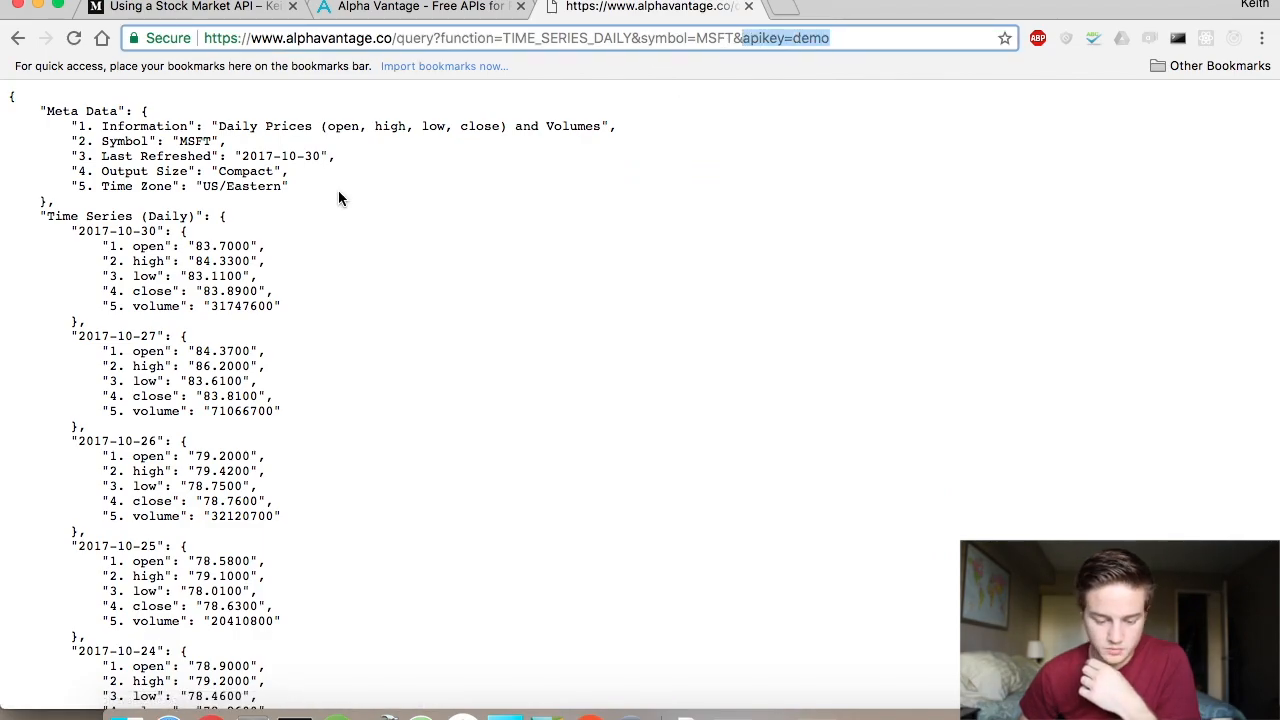
{"action": "scroll", "scroll_direction": "down", "scroll_amount": 3}
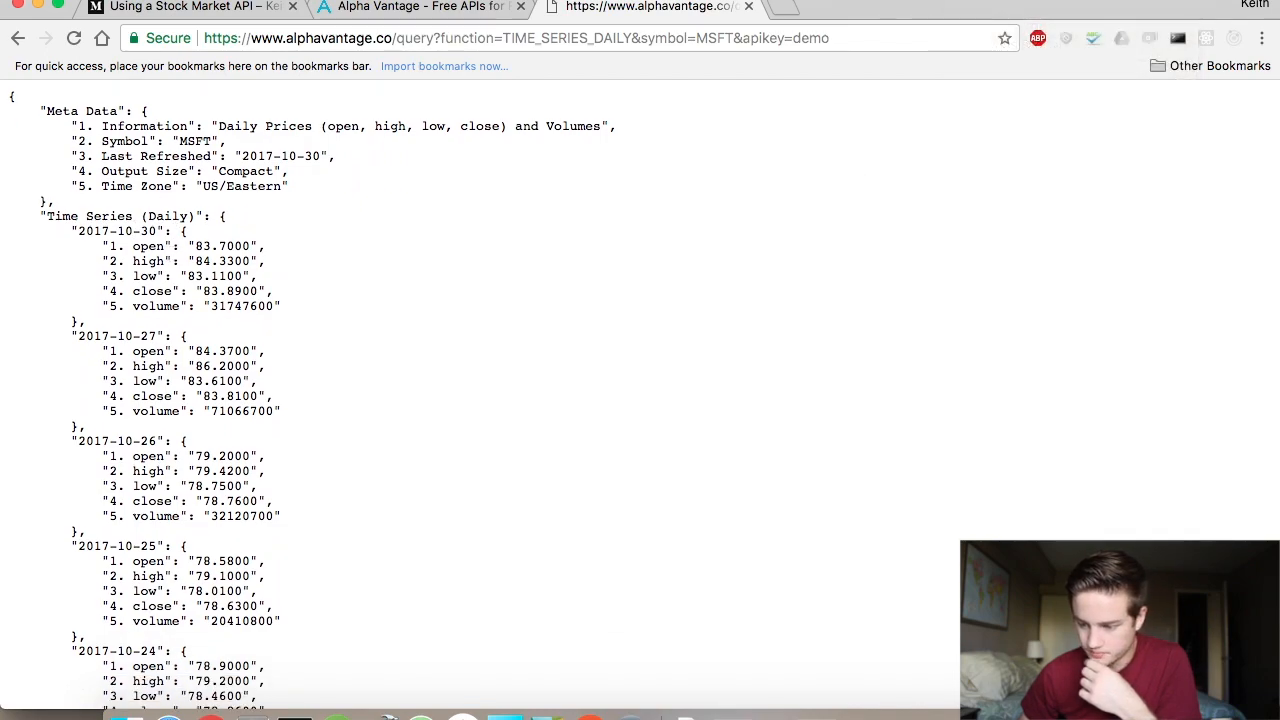
{"action": "mouse_move", "coordinate": [718, 285]}
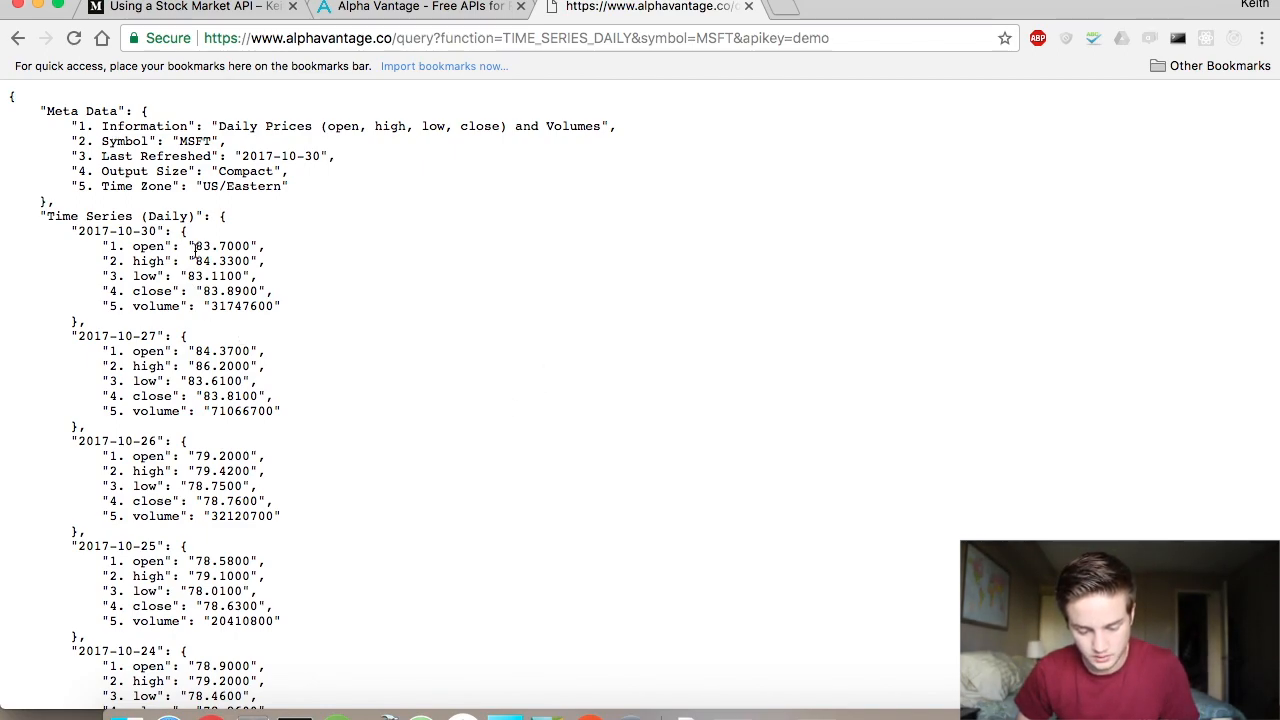
{"action": "double_click", "coordinate": [222, 246]}
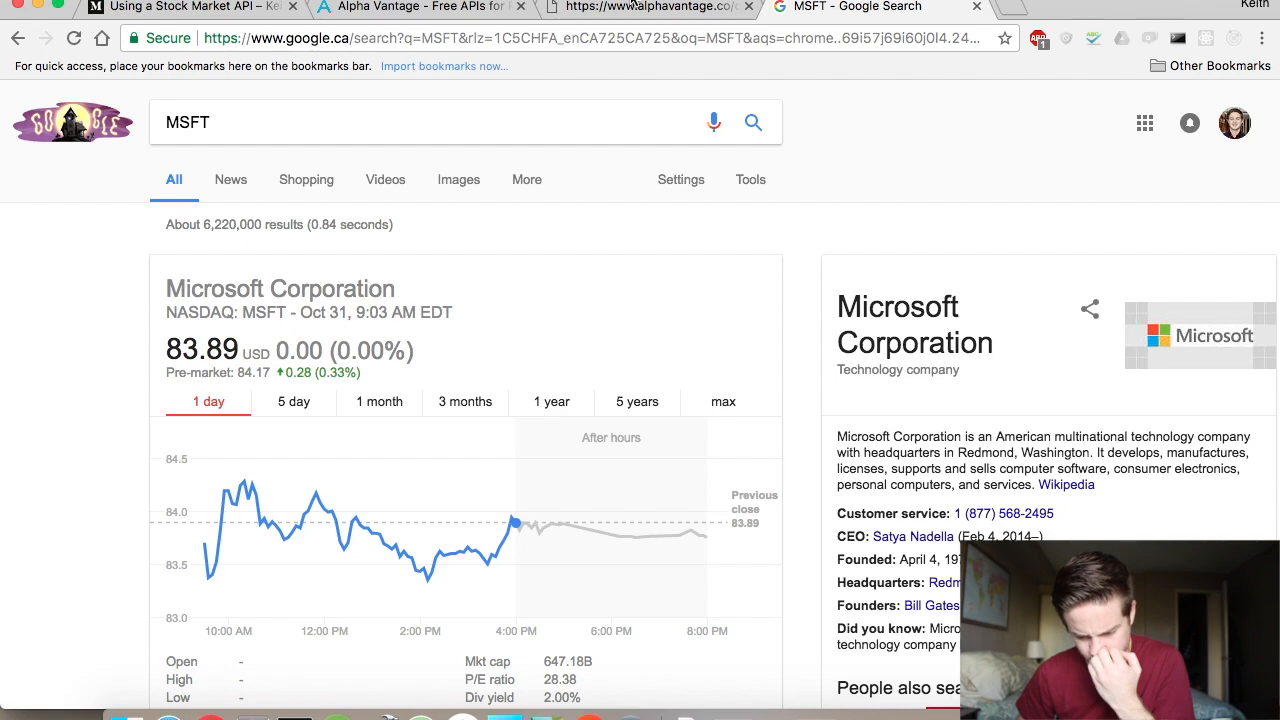
{"action": "mouse_move", "coordinate": [655, 503]}
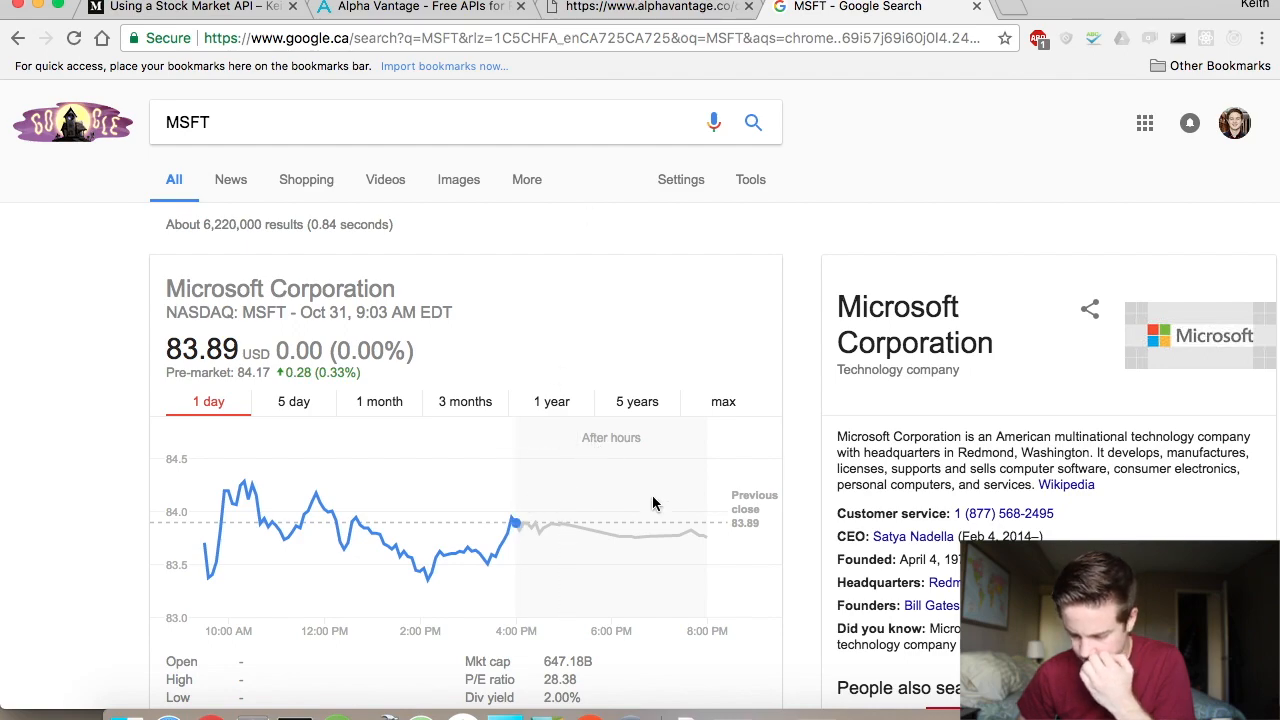
{"action": "mouse_move", "coordinate": [708, 538]}
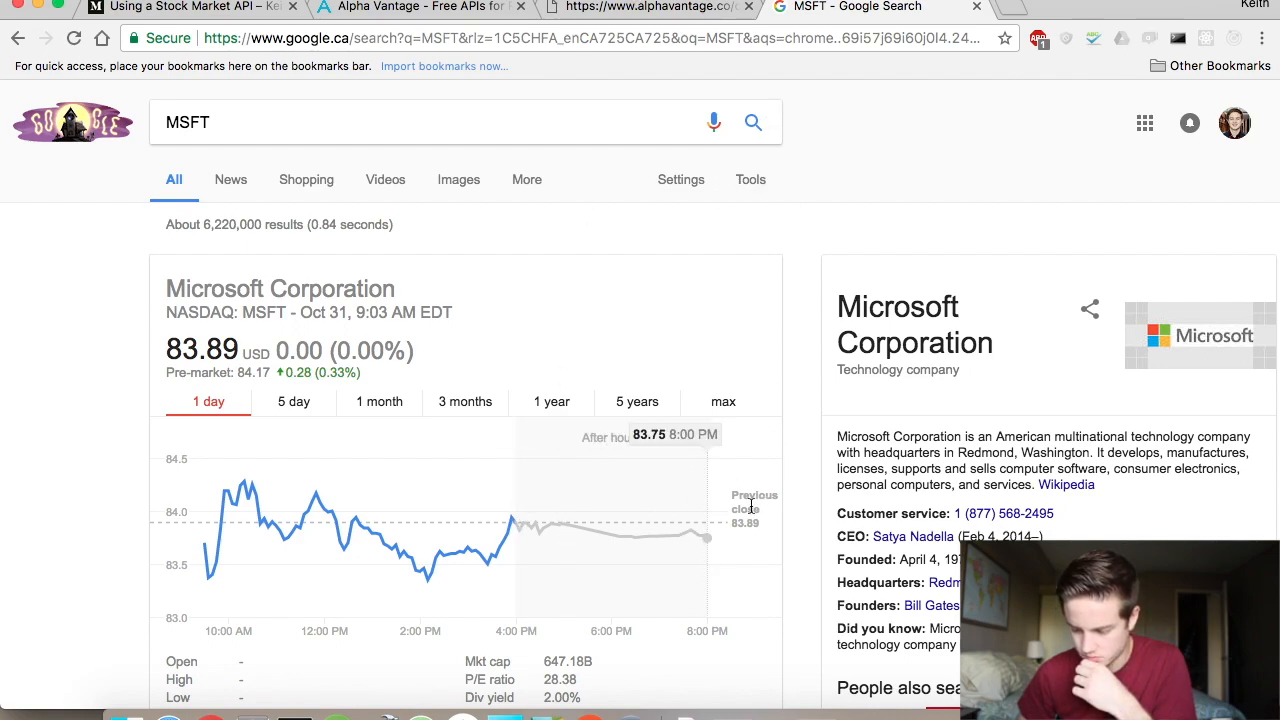
Step: Flip between Google's Microsoft quote and the Alpha Vantage tab to confirm the 83.89 close
{"action": "left_click", "coordinate": [650, 7]}
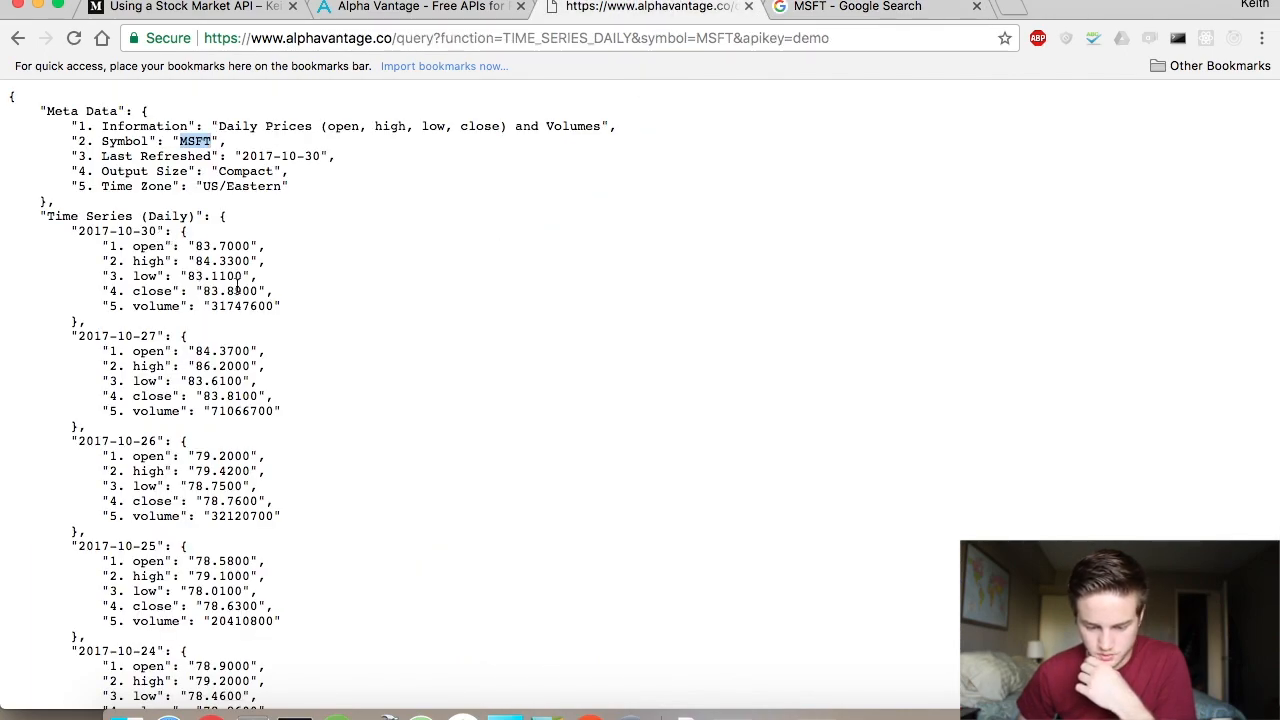
{"action": "left_click", "coordinate": [855, 10]}
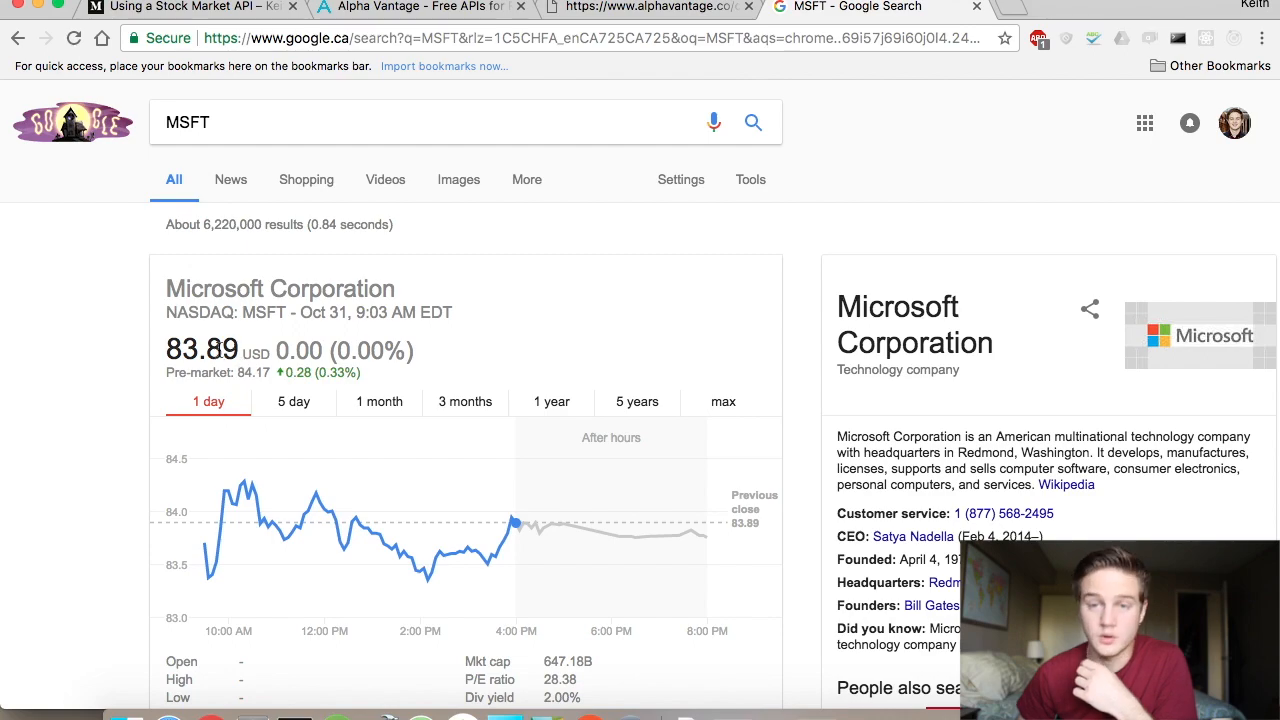
{"action": "left_click", "coordinate": [650, 7]}
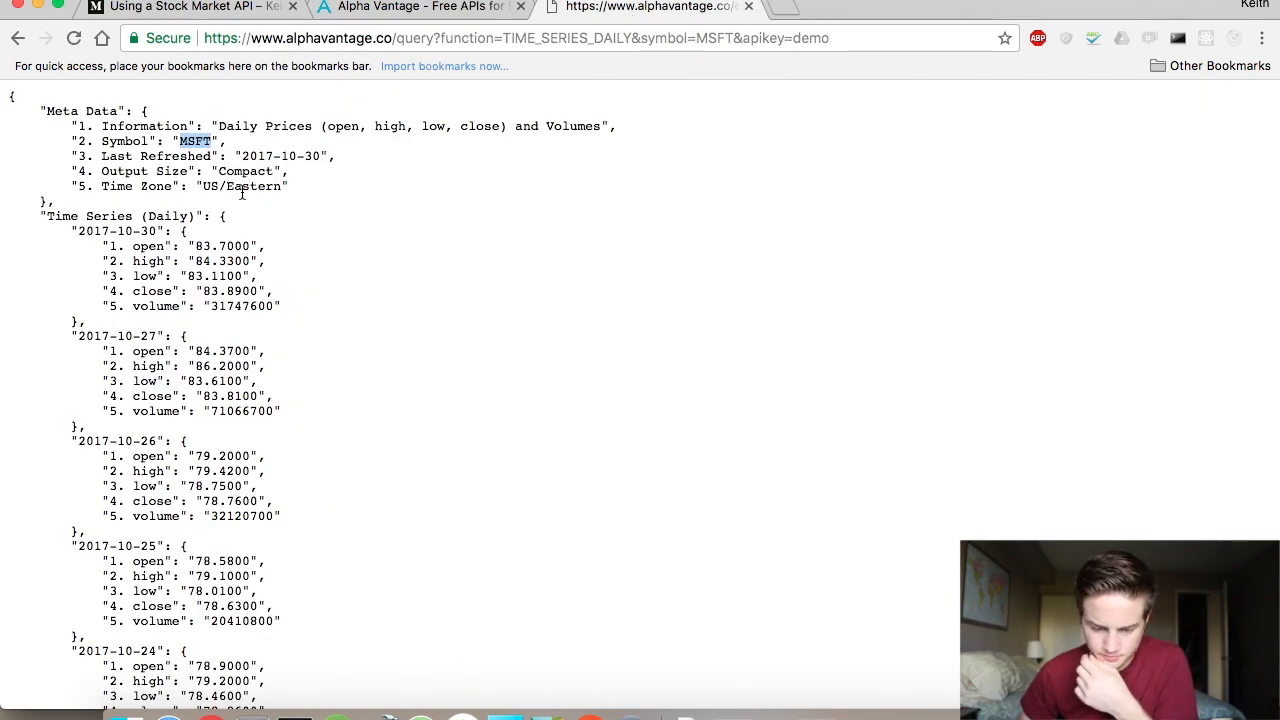
{"action": "mouse_move", "coordinate": [418, 248]}
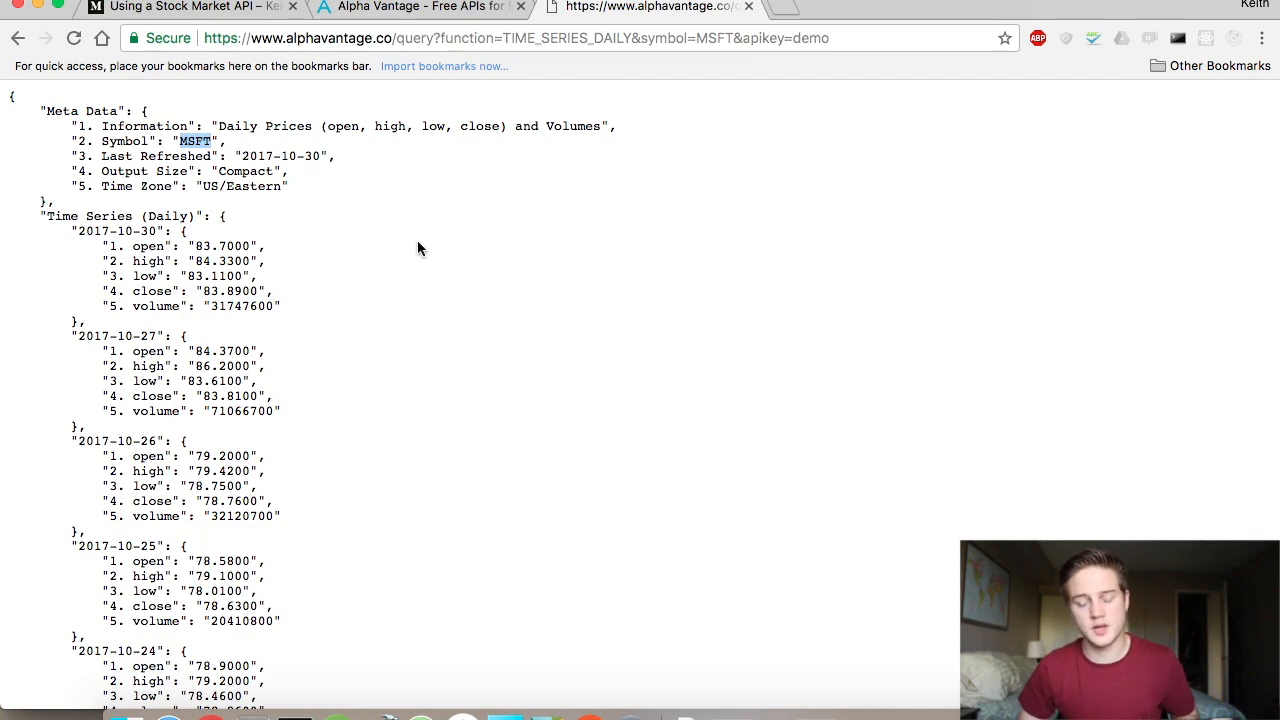
{"action": "mouse_move", "coordinate": [518, 638]}
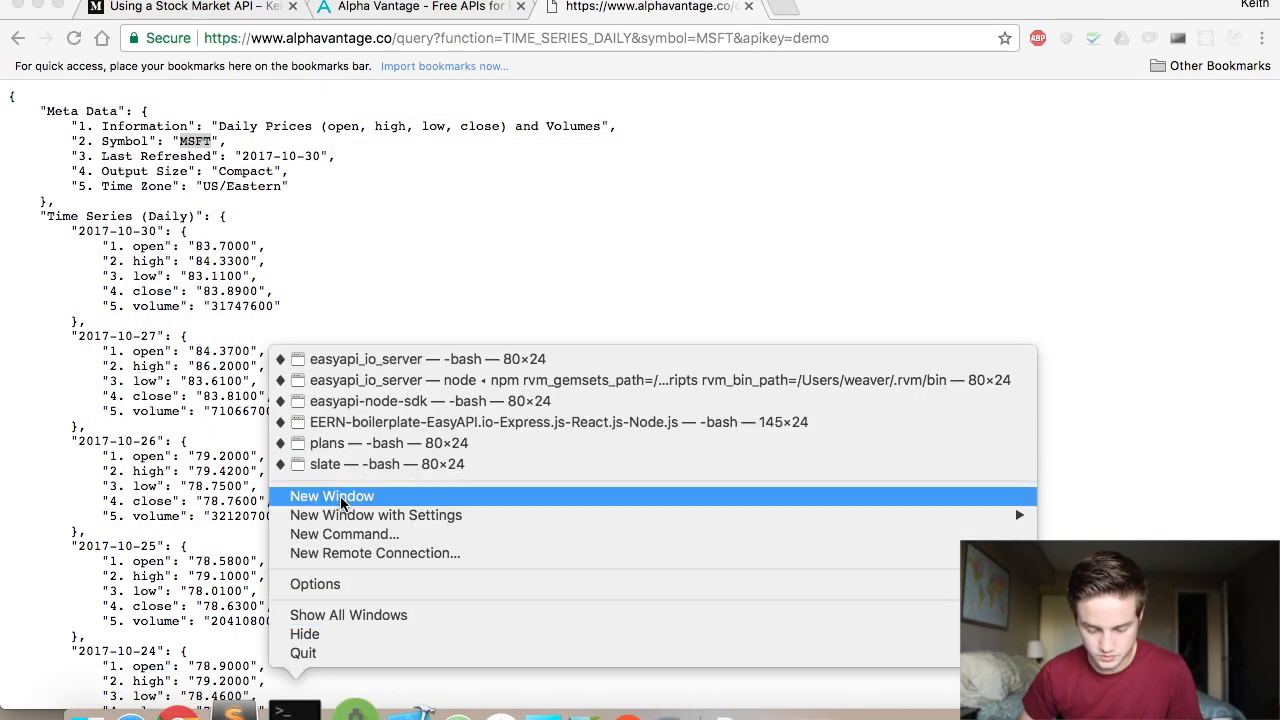
Step: Open a terminal and save the empty Atom file as stock.py on the Desktop
{"action": "left_click", "coordinate": [331, 496]}
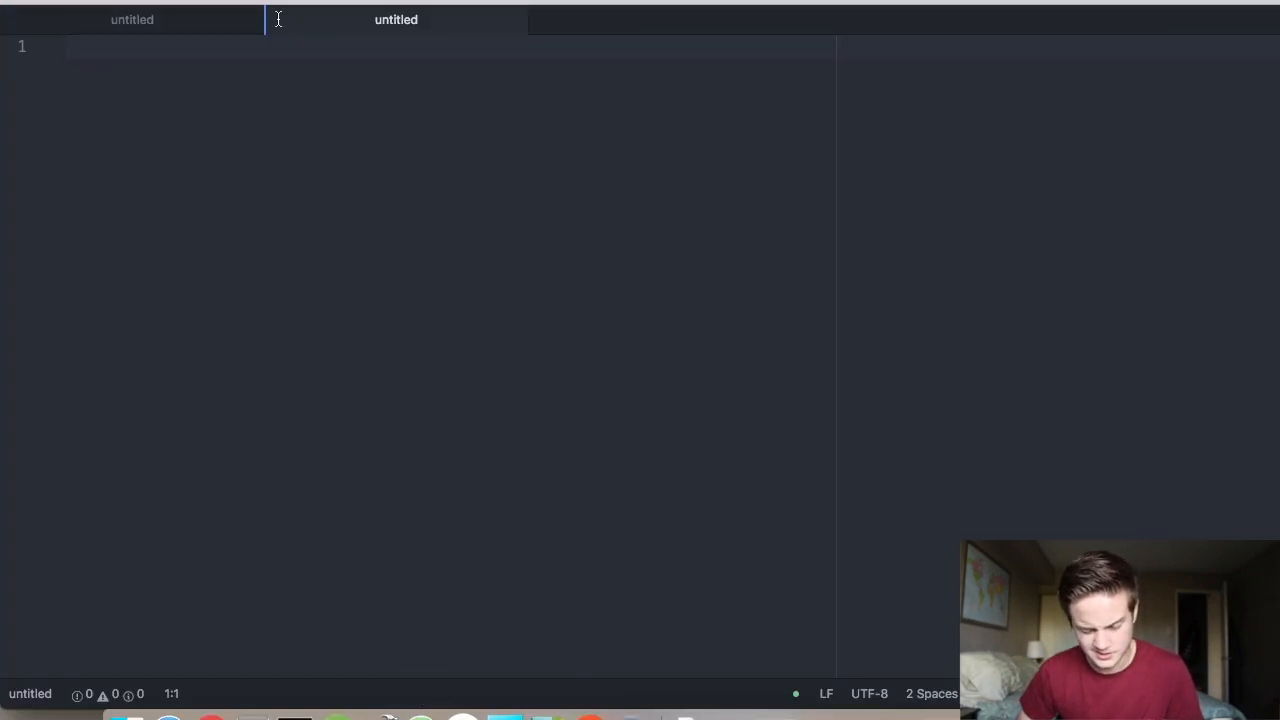
{"action": "key", "text": "cmd+s"}
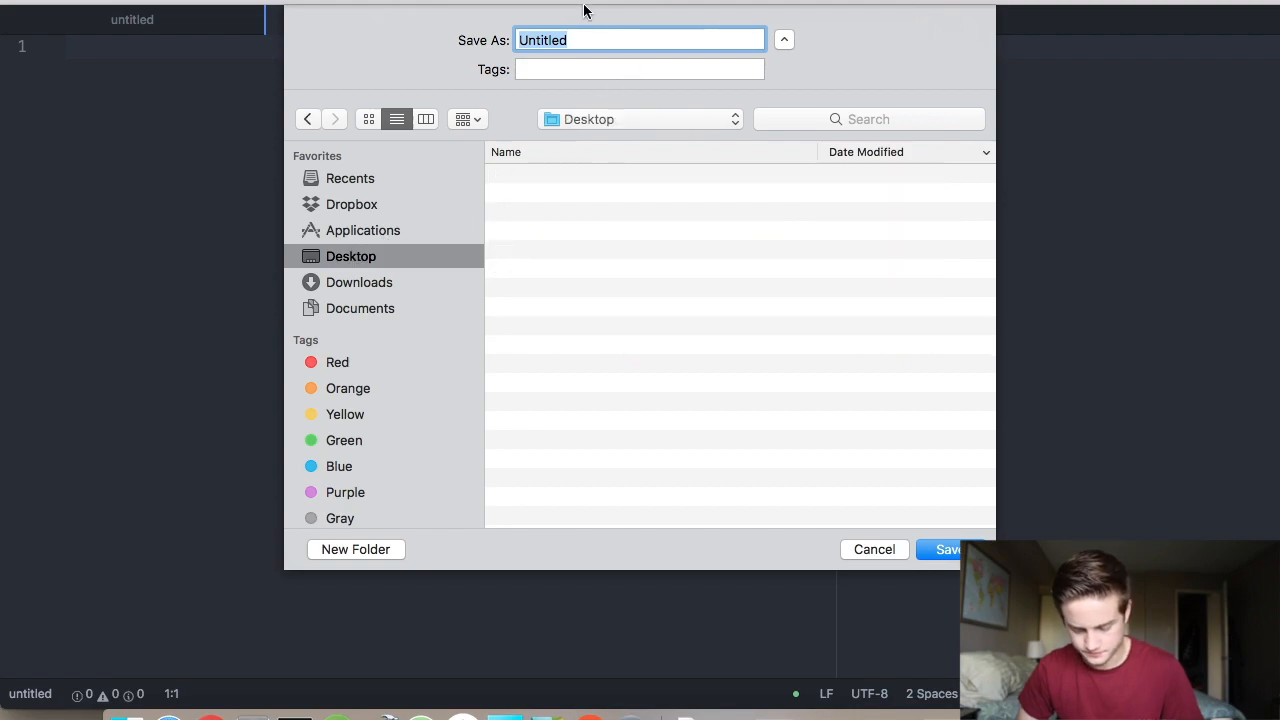
{"action": "type", "text": "stick"}
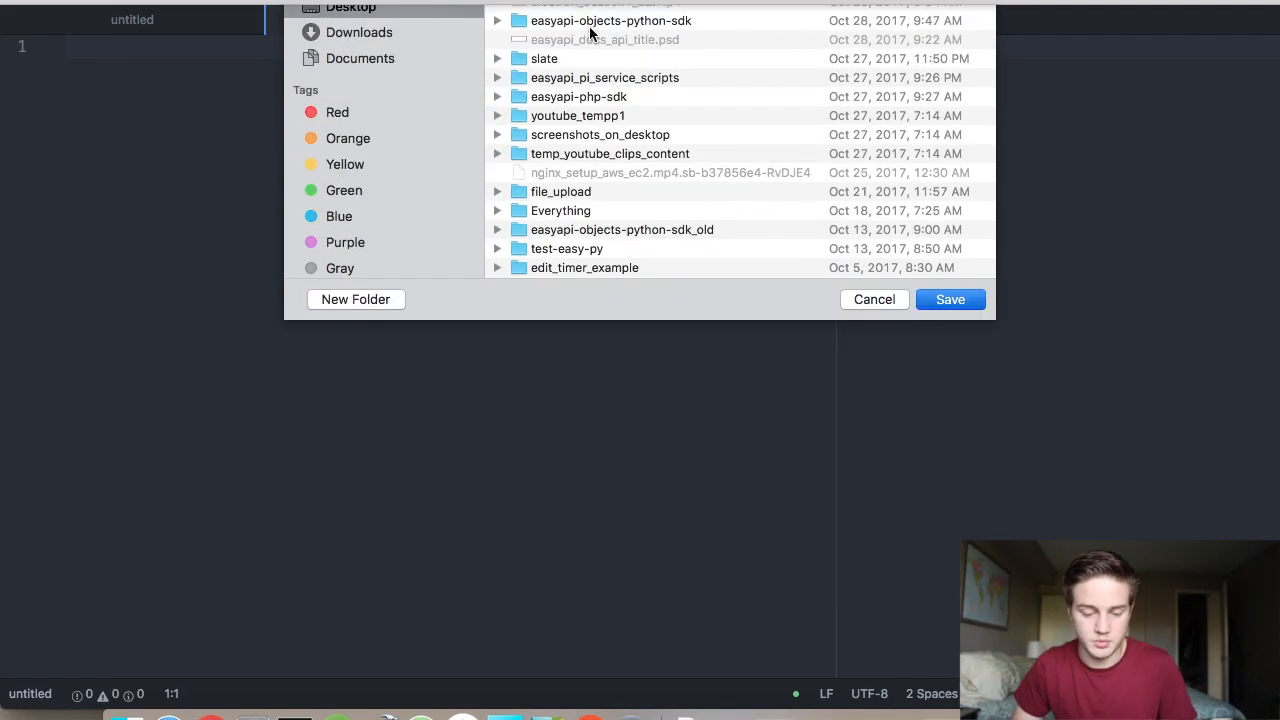
{"action": "left_click", "coordinate": [949, 299]}
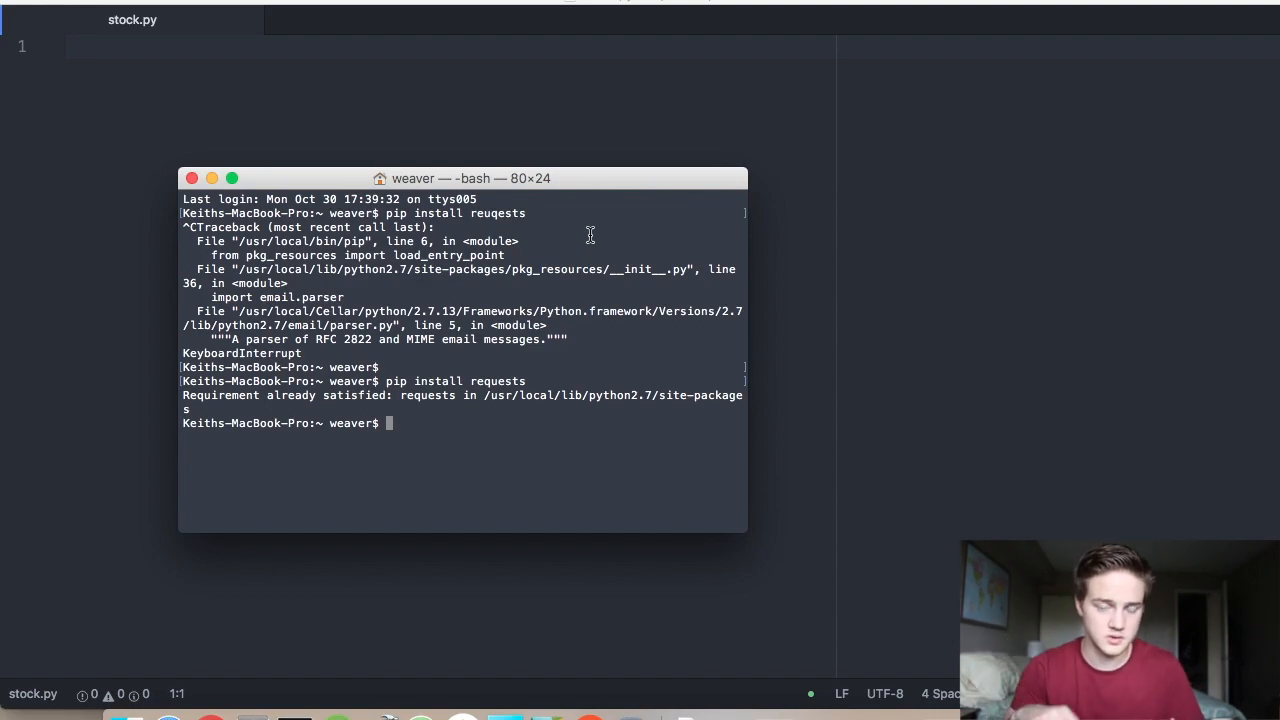
{"action": "mouse_move", "coordinate": [580, 340]}
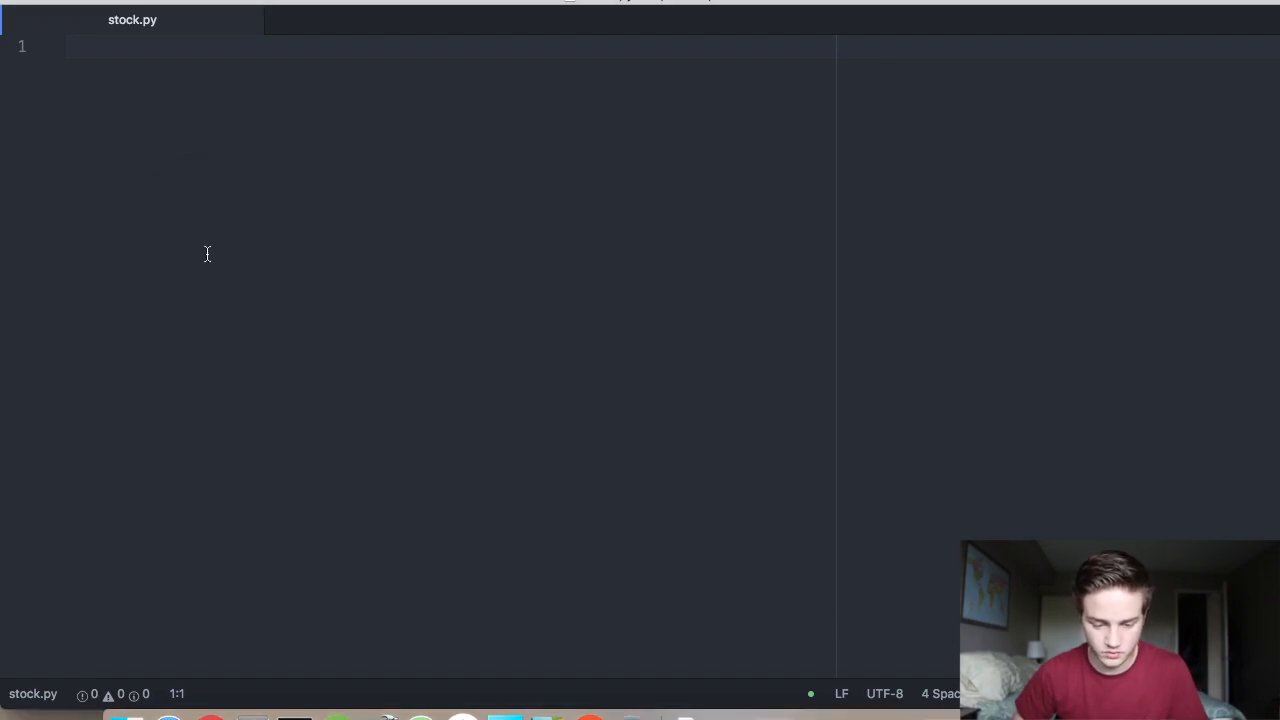
Step: Start typing the 'import requests' line at the top of stock.py
{"action": "type", "text": "impor"}
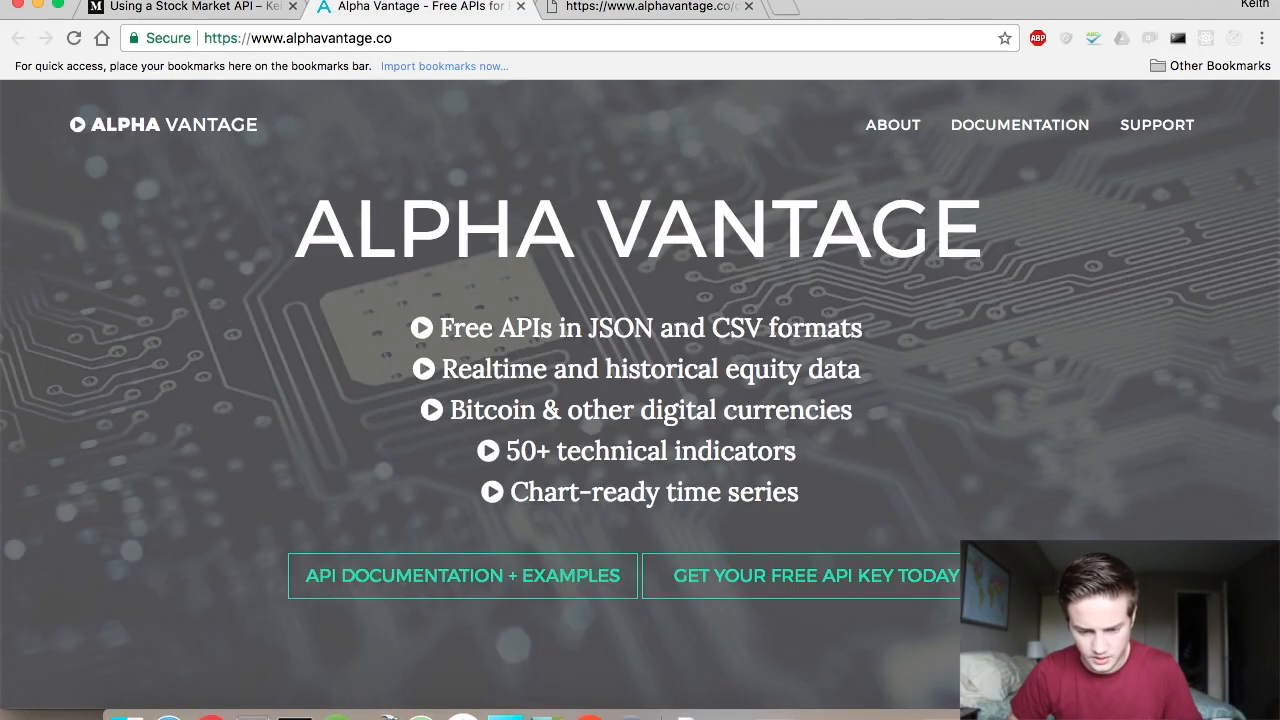
Step: Back in the Medium article, select the Python GET request example code block
{"action": "left_click", "coordinate": [190, 7]}
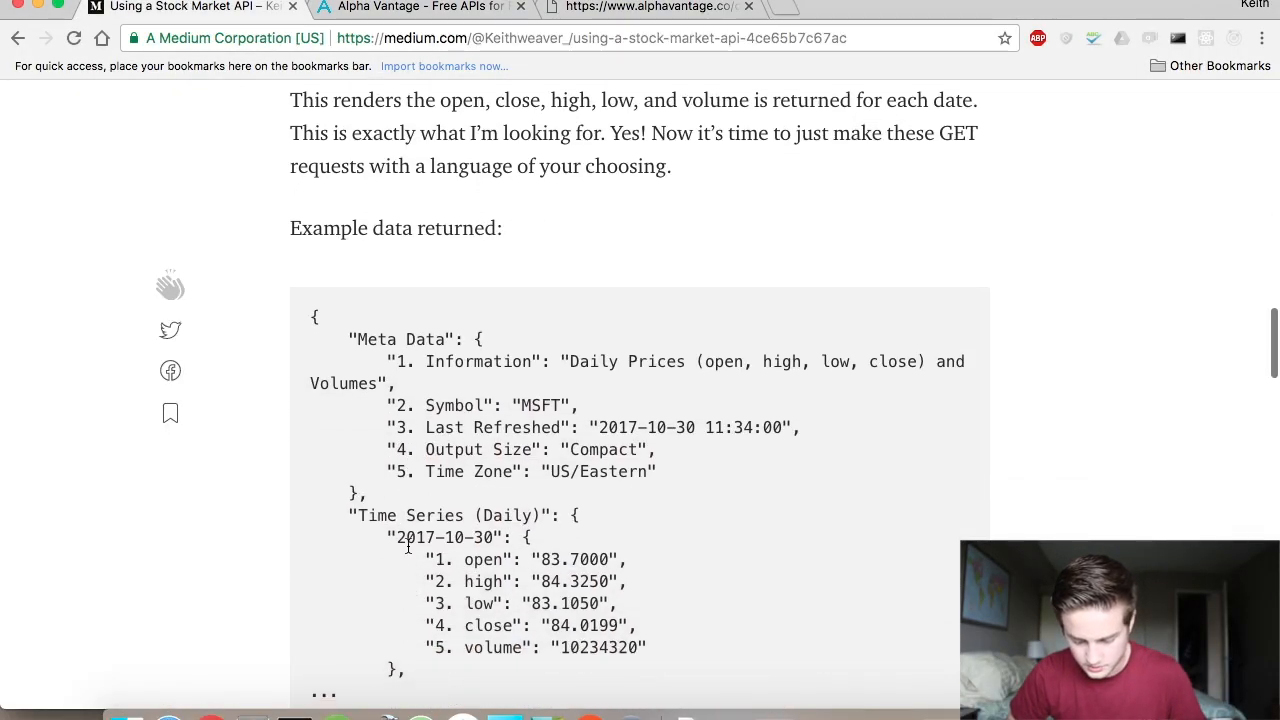
{"action": "scroll", "scroll_direction": "down", "scroll_amount": 3}
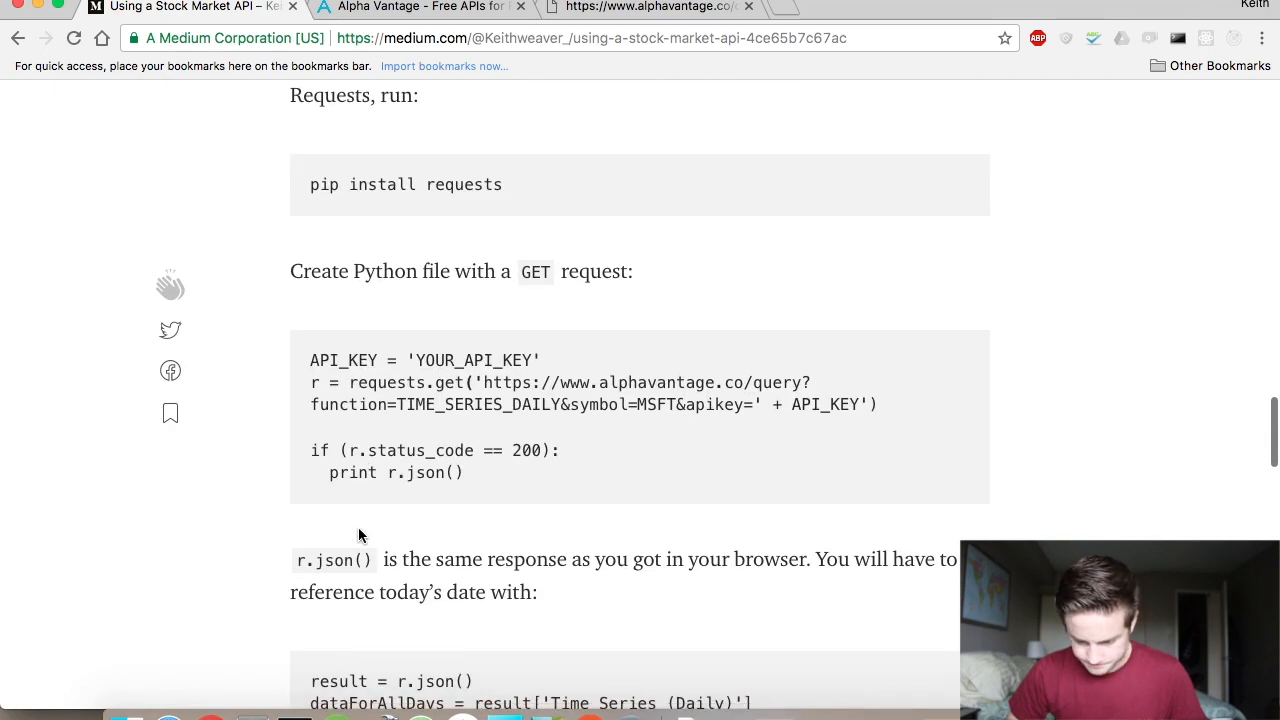
{"action": "left_click_drag", "start_coordinate": [310, 360], "coordinate": [463, 472]}
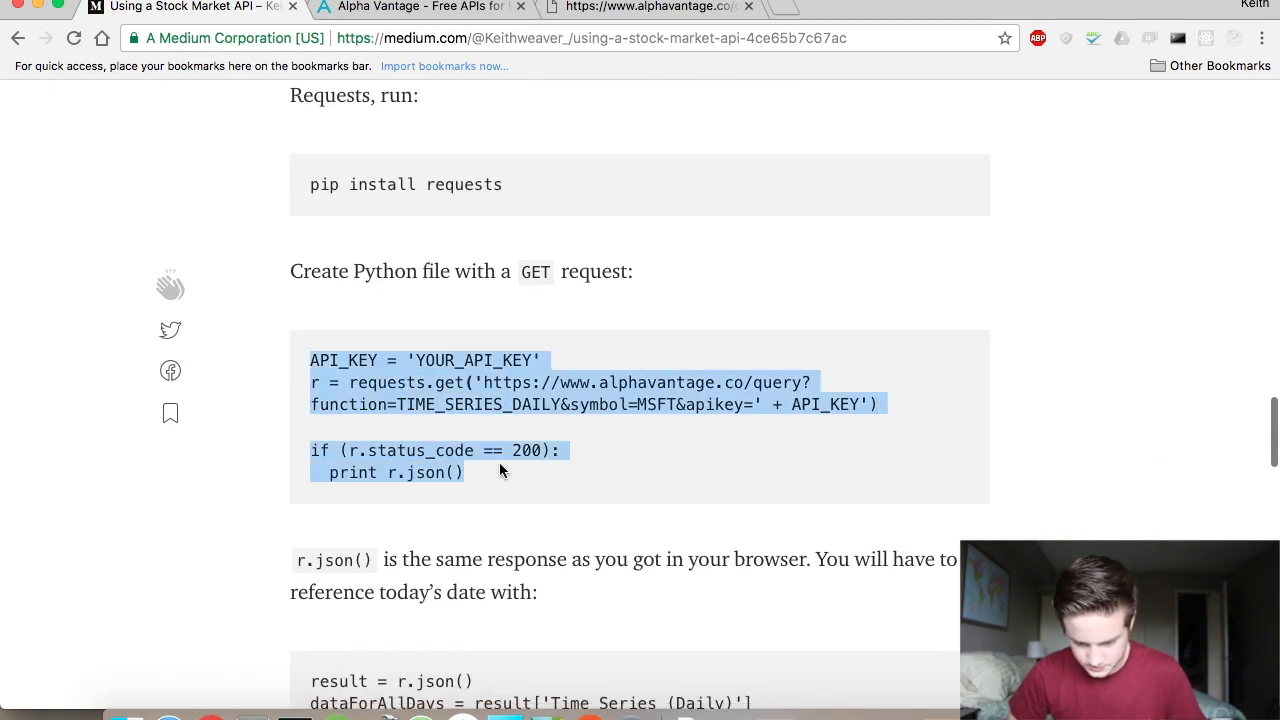
{"action": "scroll", "scroll_direction": "down", "scroll_amount": 3}
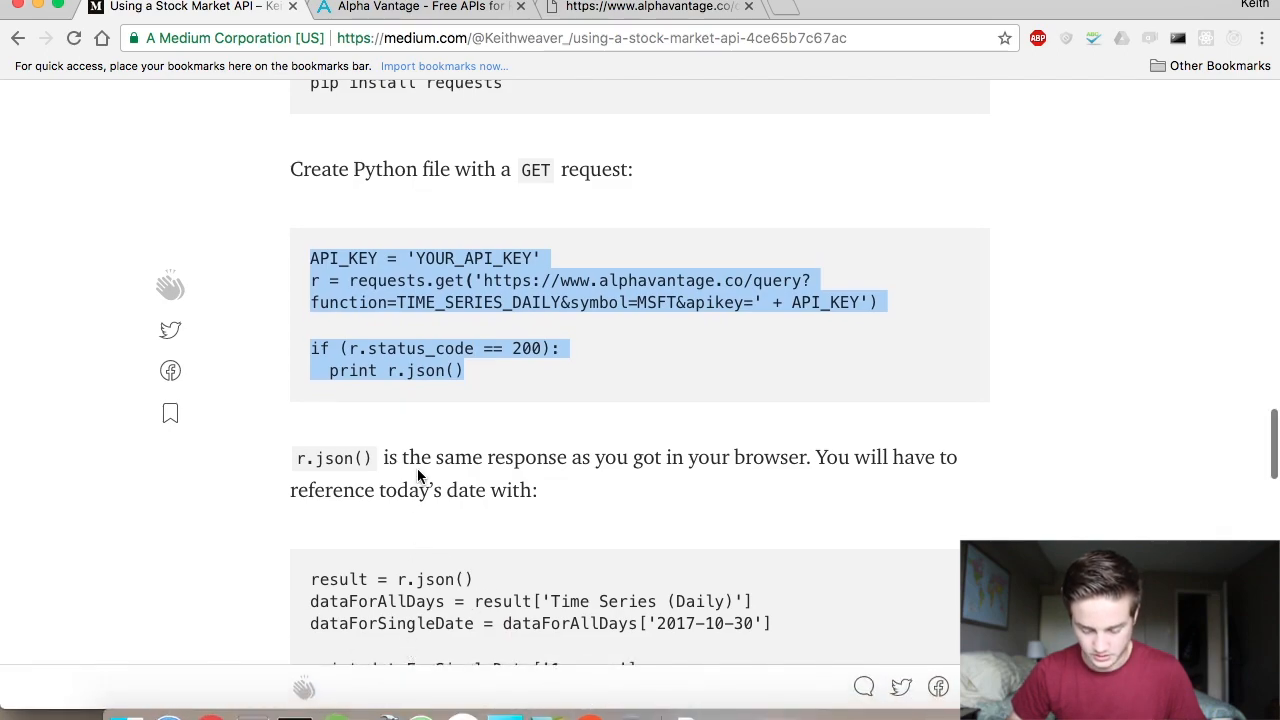
{"action": "scroll", "scroll_direction": "down", "scroll_amount": 3}
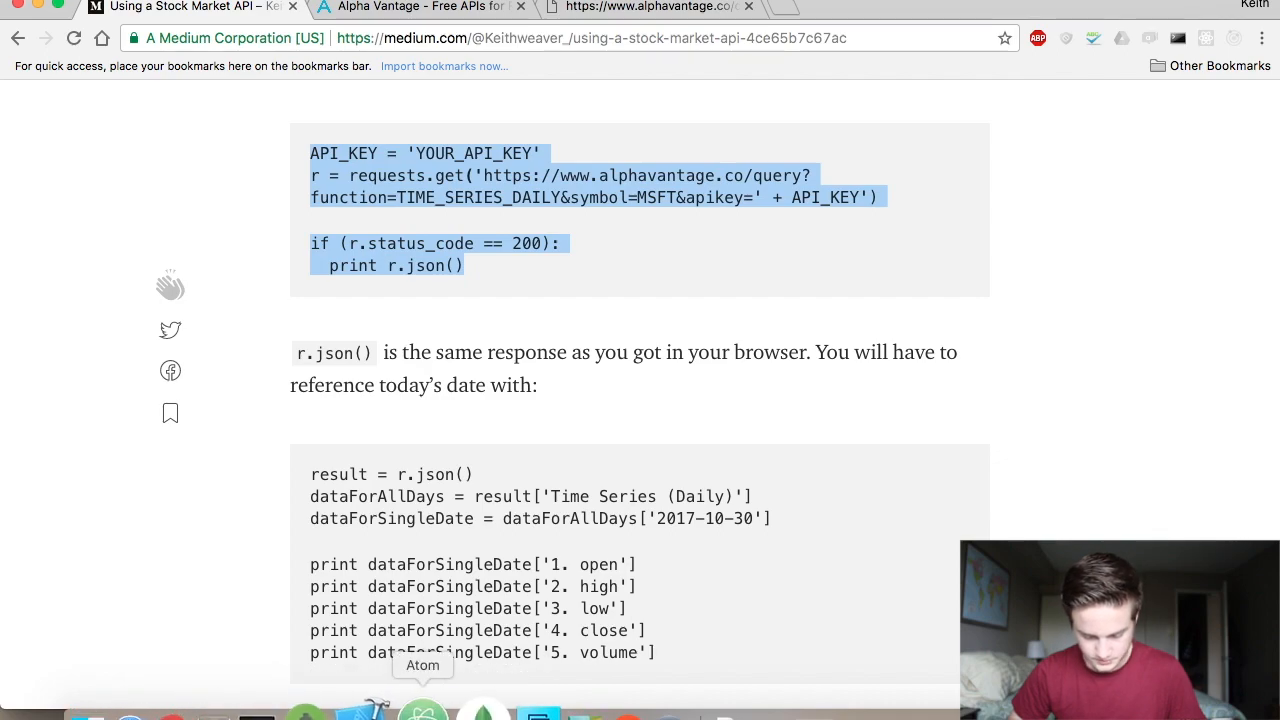
Step: Paste the GET request code into stock.py, set API_KEY to 'demo' and comment out print r.json()
{"action": "left_click", "coordinate": [422, 714]}
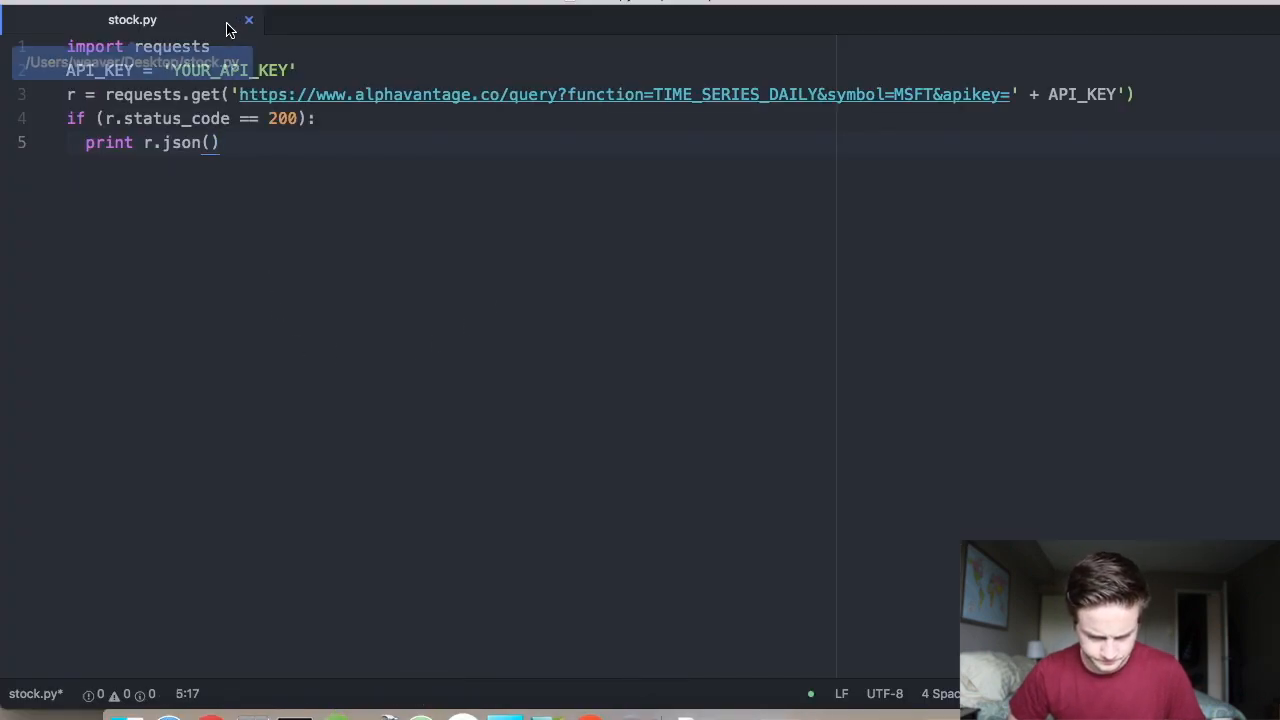
{"action": "type", "text": "d"}
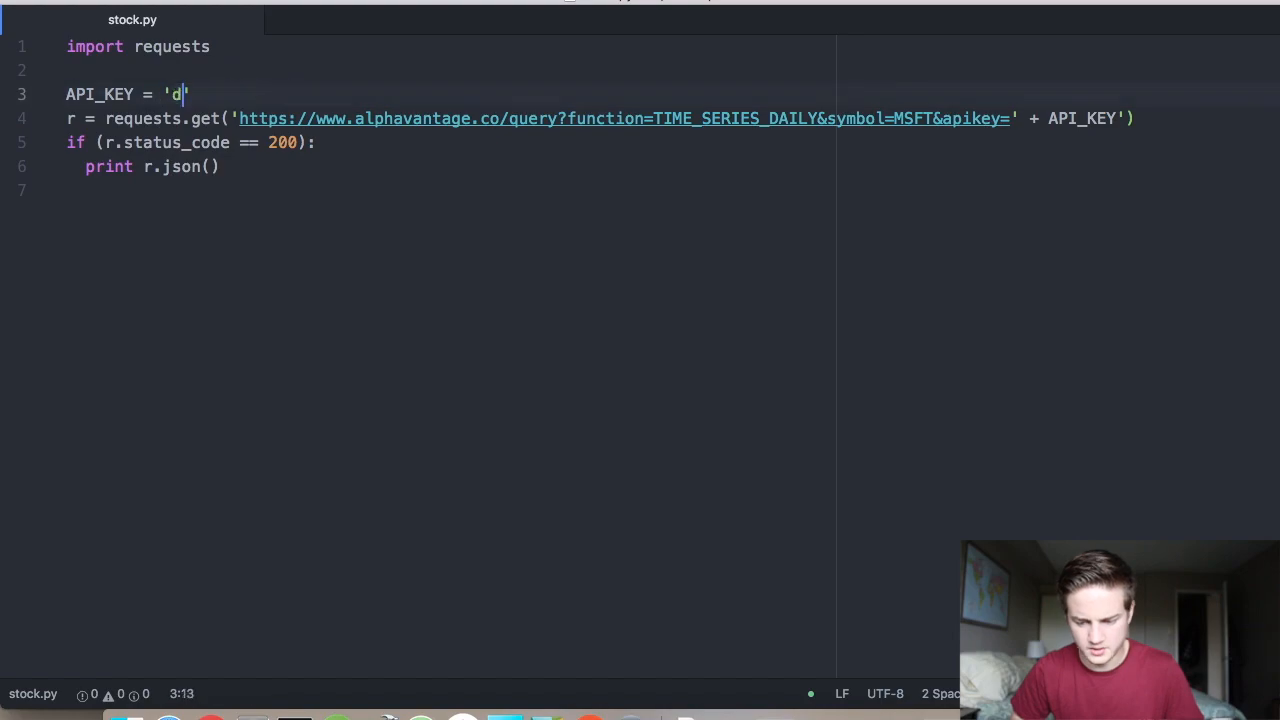
{"action": "type", "text": "emo"}
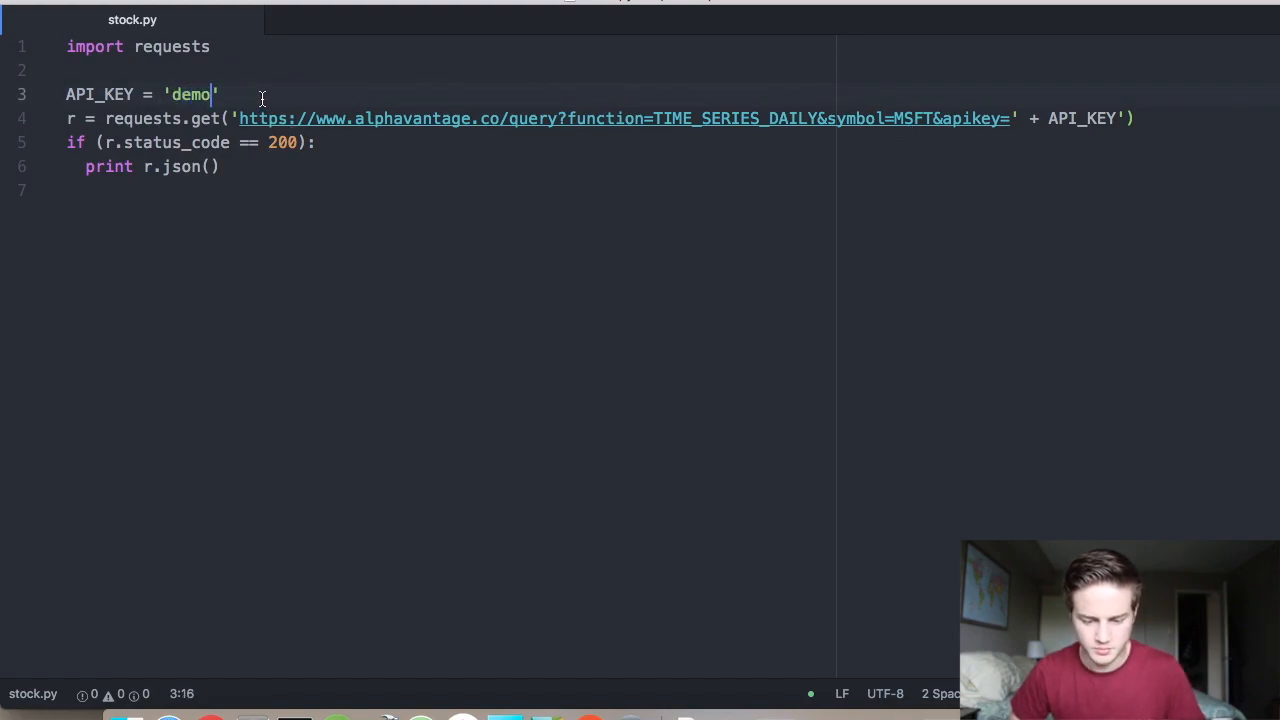
{"action": "key", "text": "enter"}
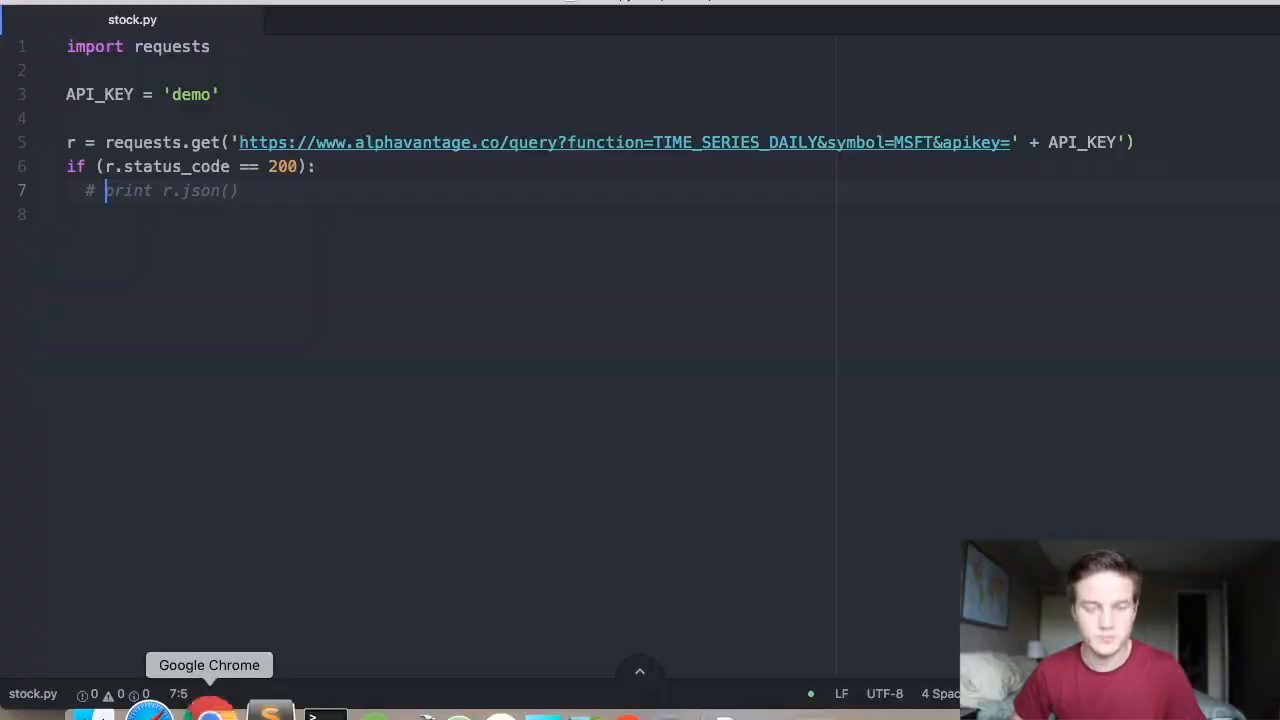
Step: Select the article's code block printing one date's open, high, low, close and volume
{"action": "left_click", "coordinate": [209, 711]}
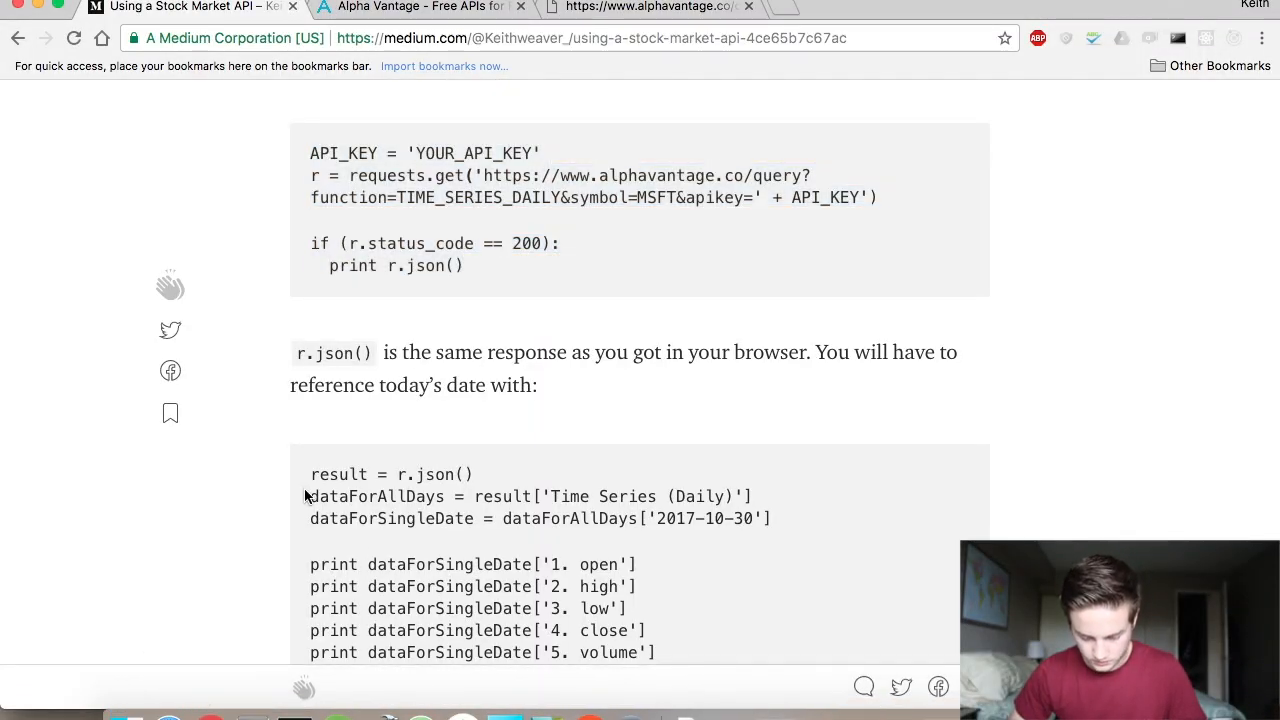
{"action": "scroll", "scroll_direction": "down", "scroll_amount": 3}
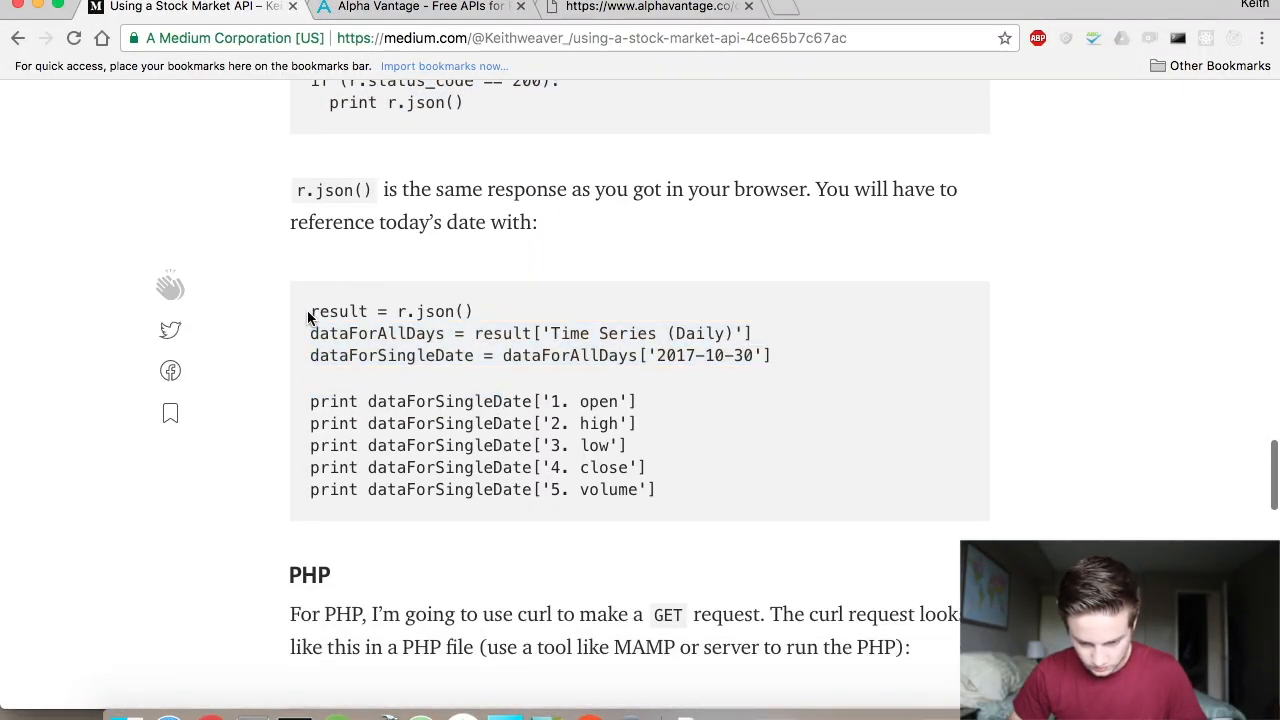
{"action": "left_click_drag", "start_coordinate": [310, 311], "coordinate": [656, 489]}
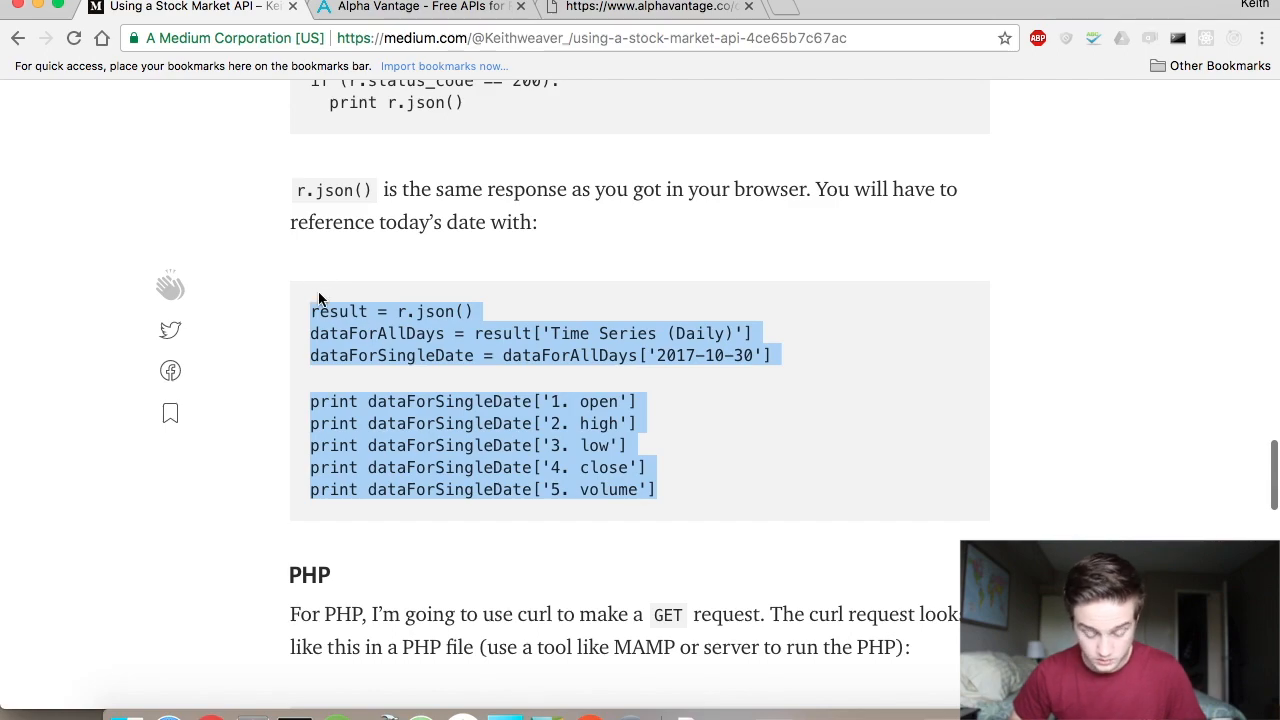
{"action": "mouse_move", "coordinate": [478, 290]}
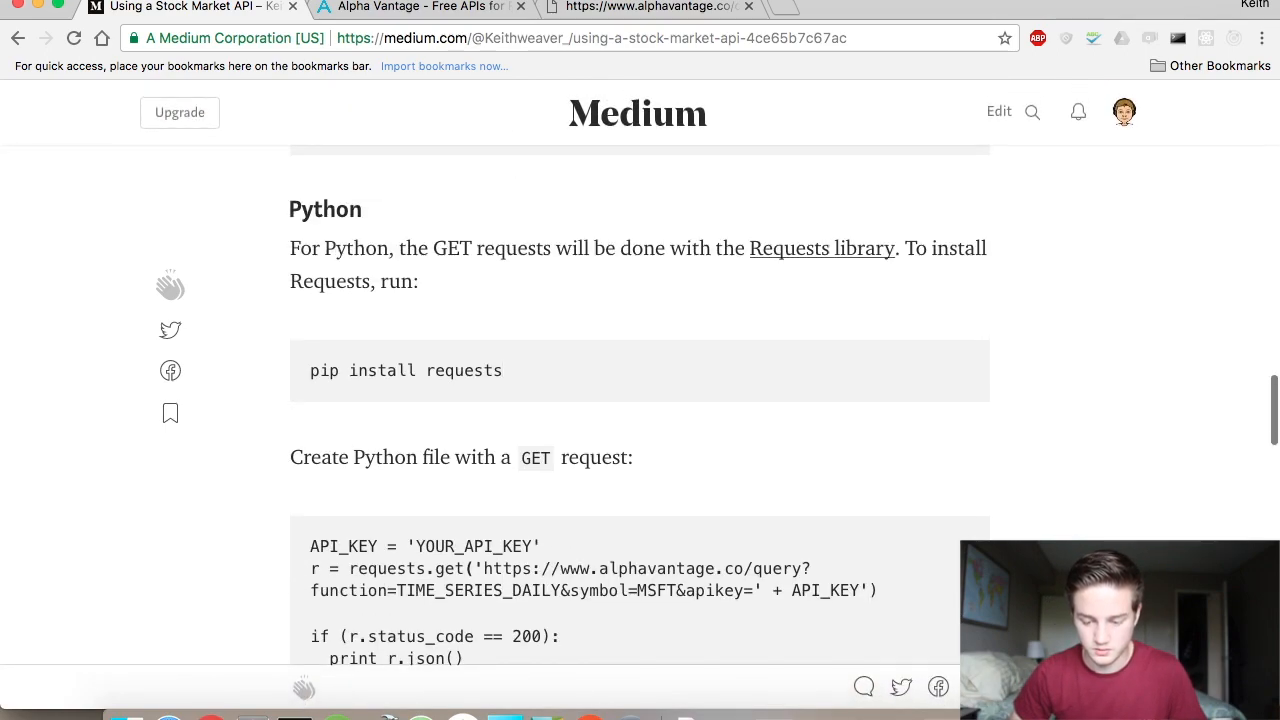
Step: Switch to the alphavantage.co tab showing the MSFT daily JSON prices per date
{"action": "left_click", "coordinate": [650, 7]}
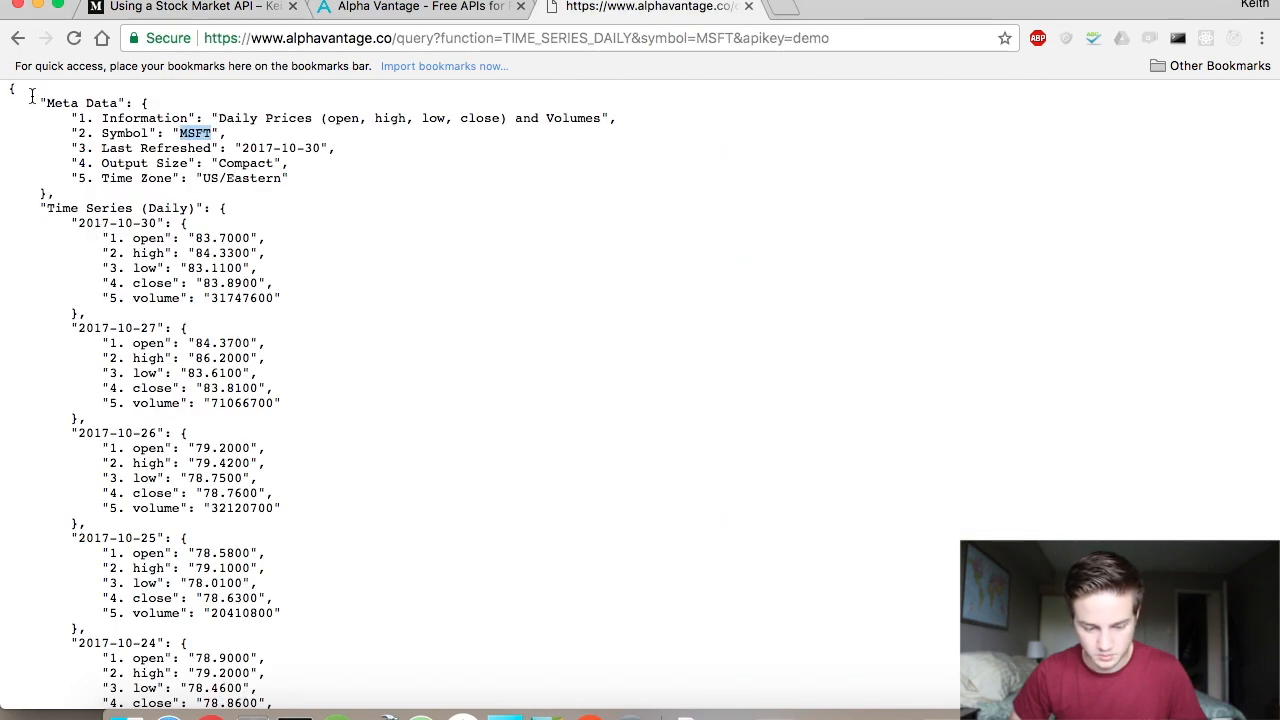
{"action": "mouse_move", "coordinate": [47, 207]}
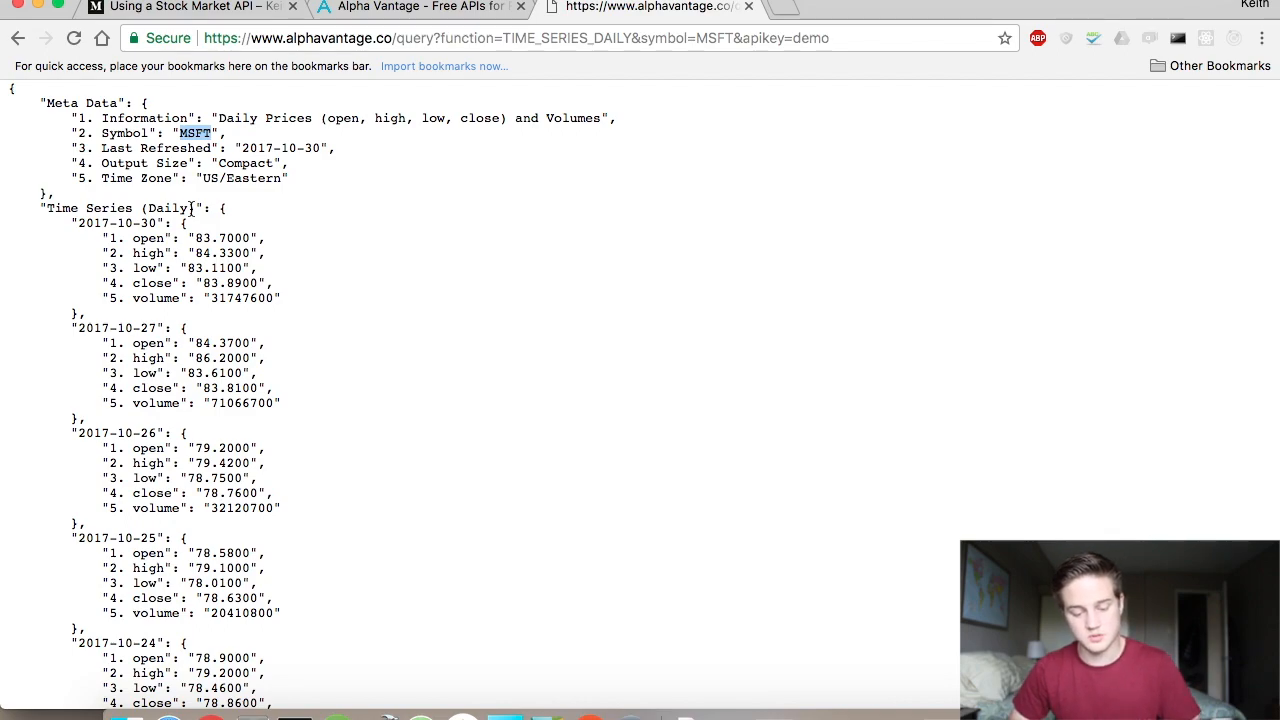
{"action": "mouse_move", "coordinate": [449, 183]}
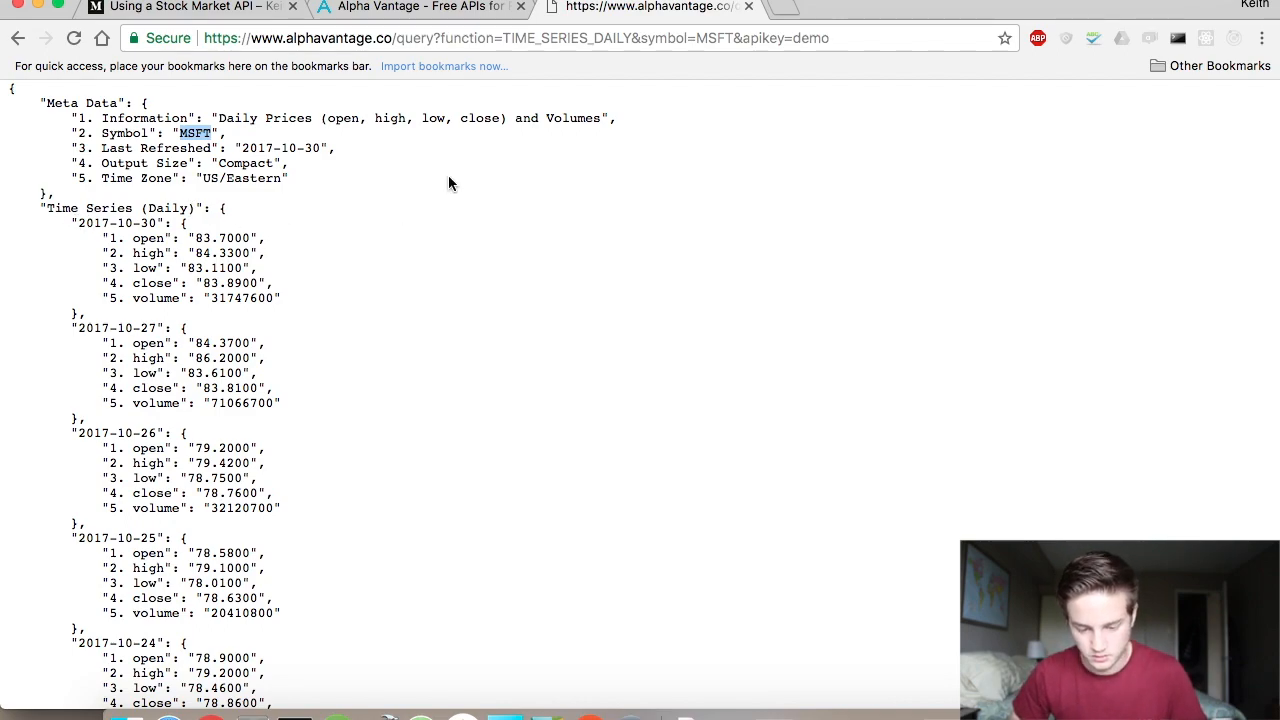
{"action": "mouse_move", "coordinate": [260, 710]}
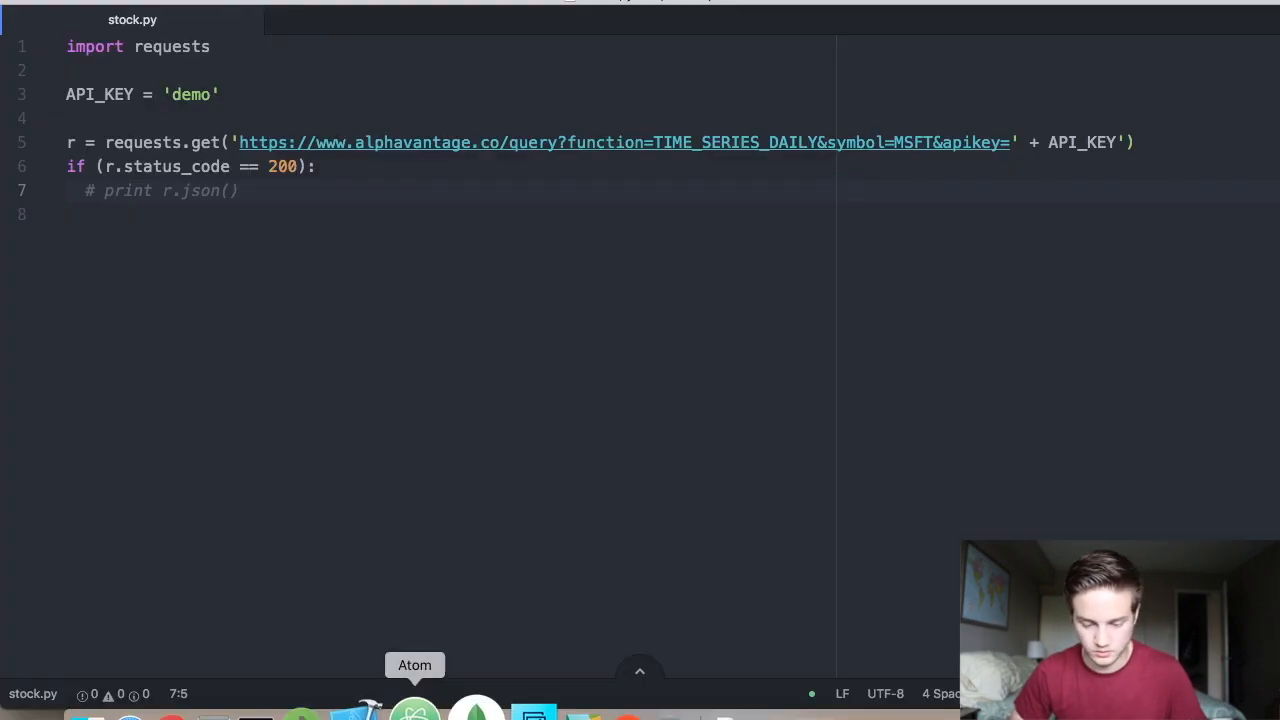
Step: Add result = r.json(), dataForAllDays, dataForSingleDate and five print lines inside the if block
{"action": "type", "text": "result = r.json()"}
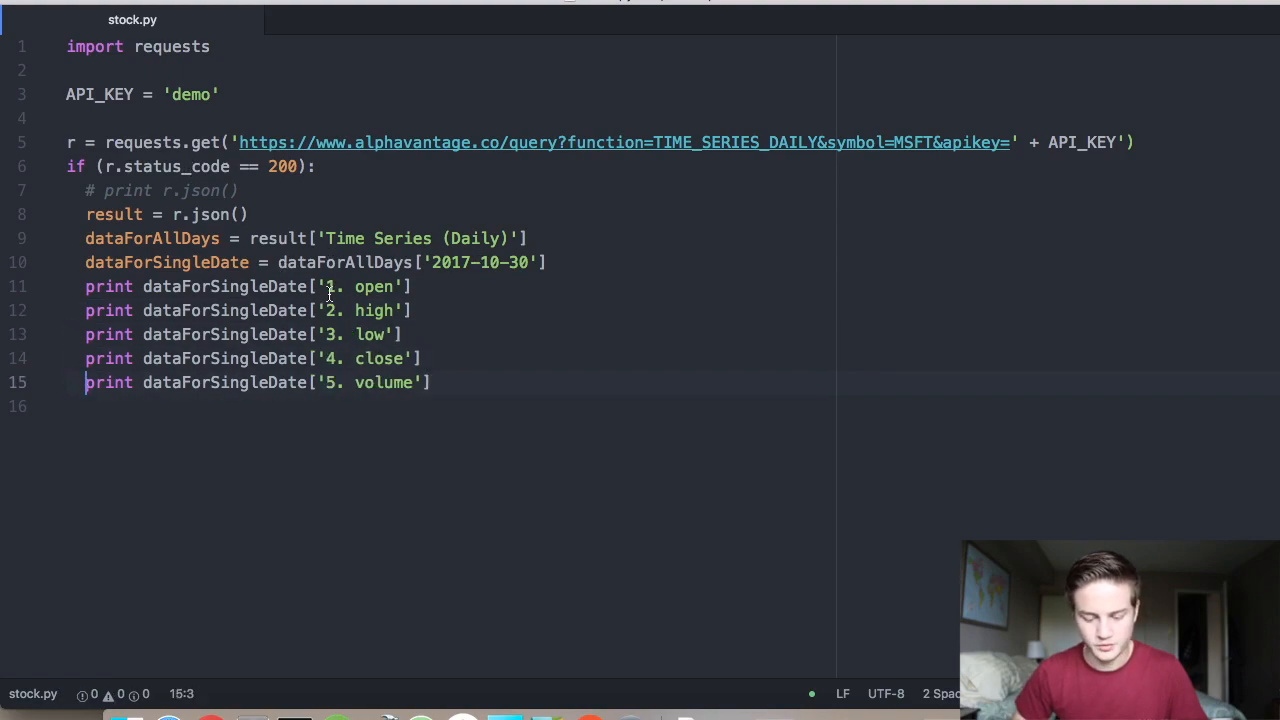
{"action": "mouse_move", "coordinate": [302, 710]}
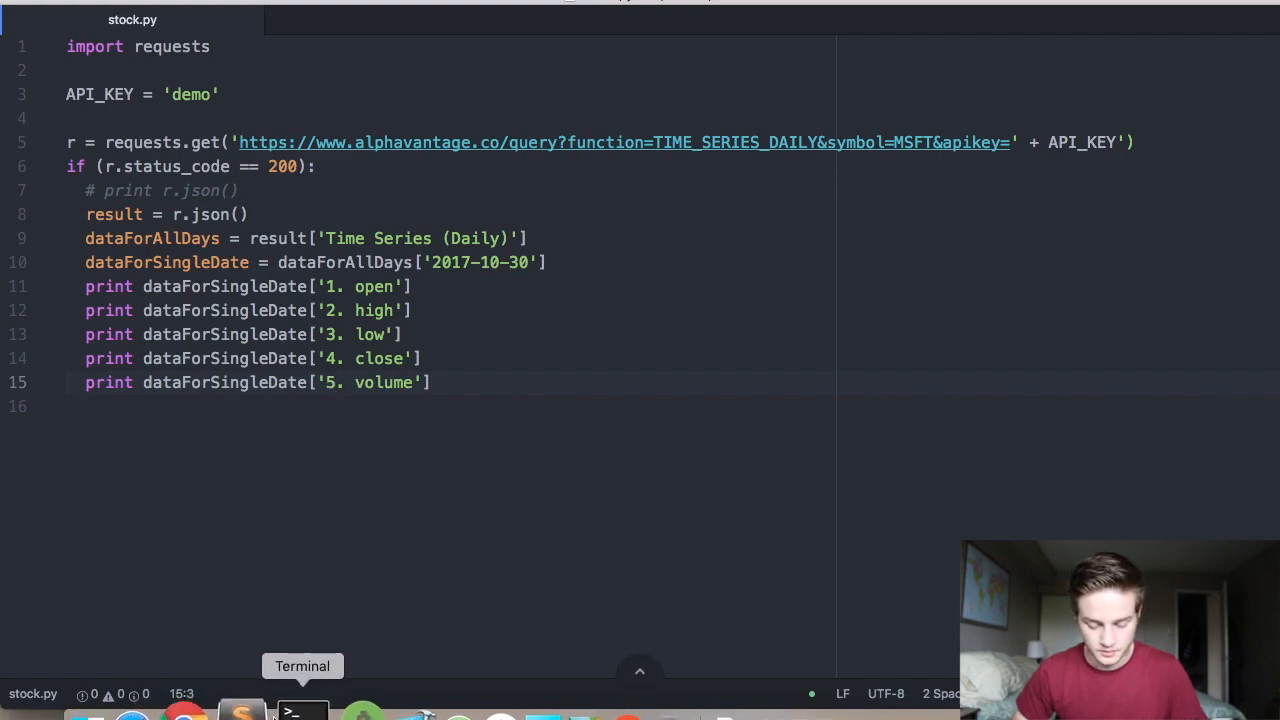
Step: Run cd Desktop/ and python stock.py in Terminal, fixing the string error in Atom
{"action": "type", "text": "puyt"}
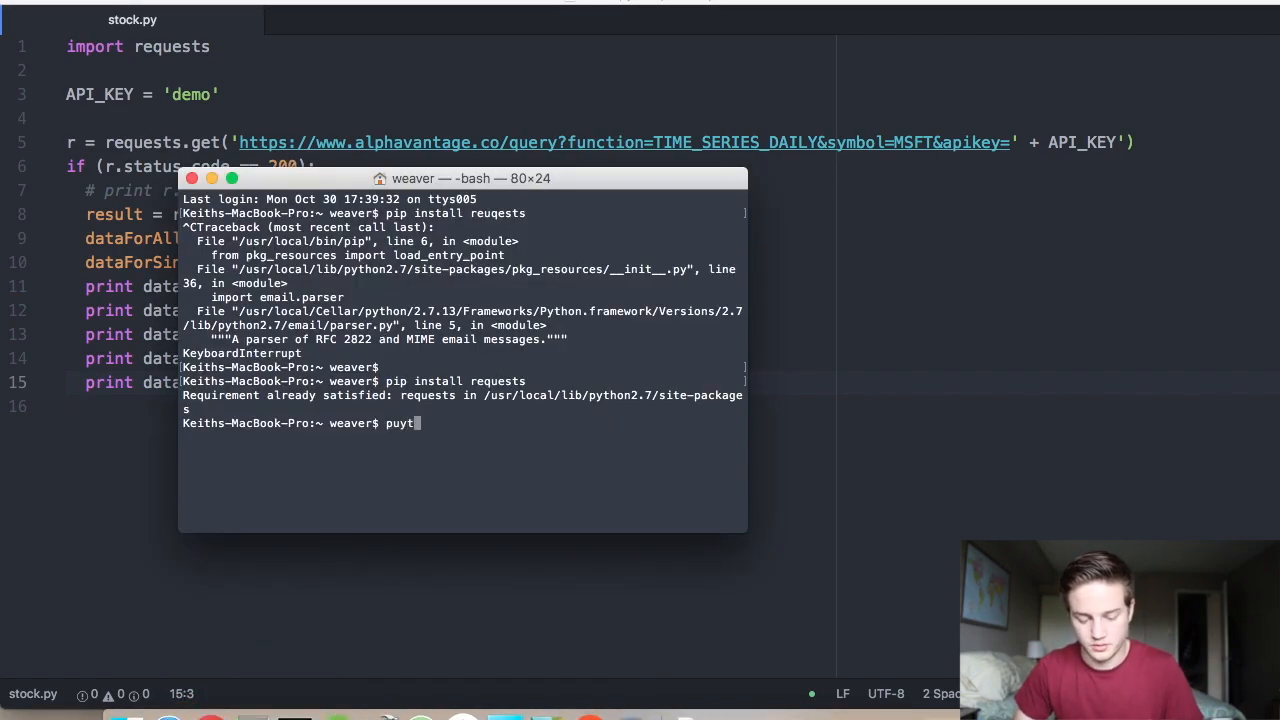
{"action": "type", "text": "cd Deks"}
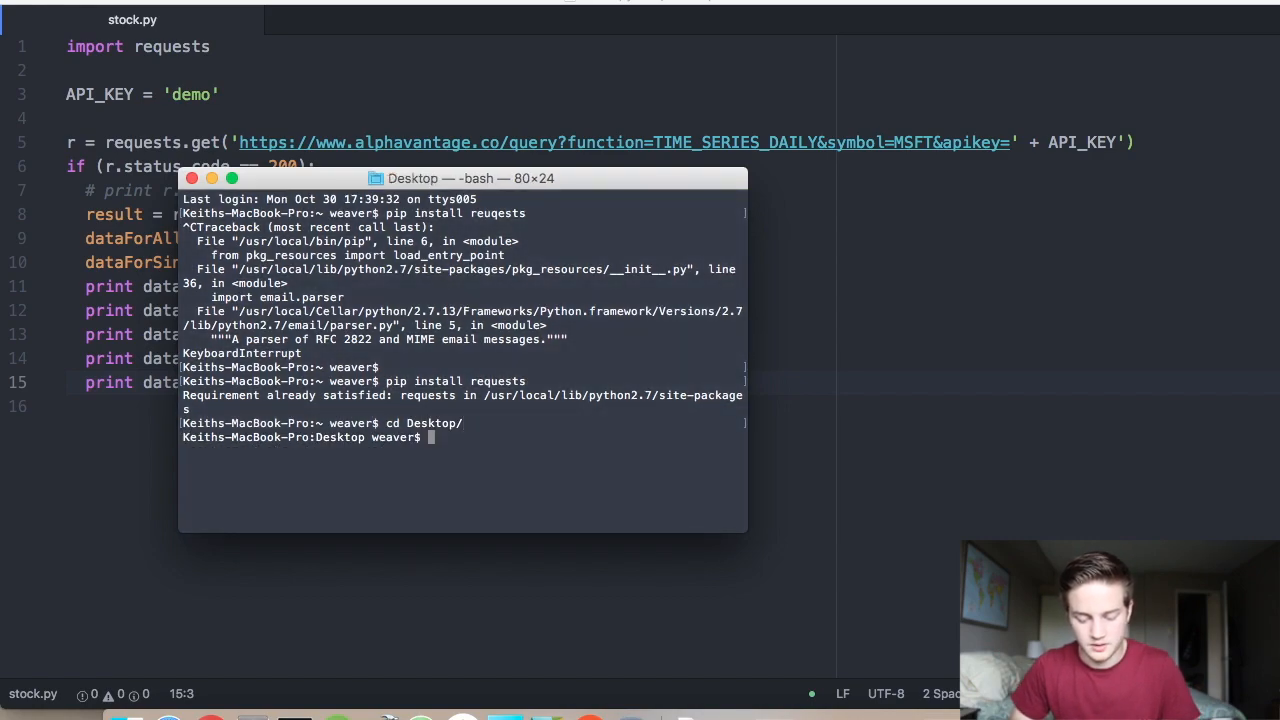
{"action": "type", "text": "python stic"}
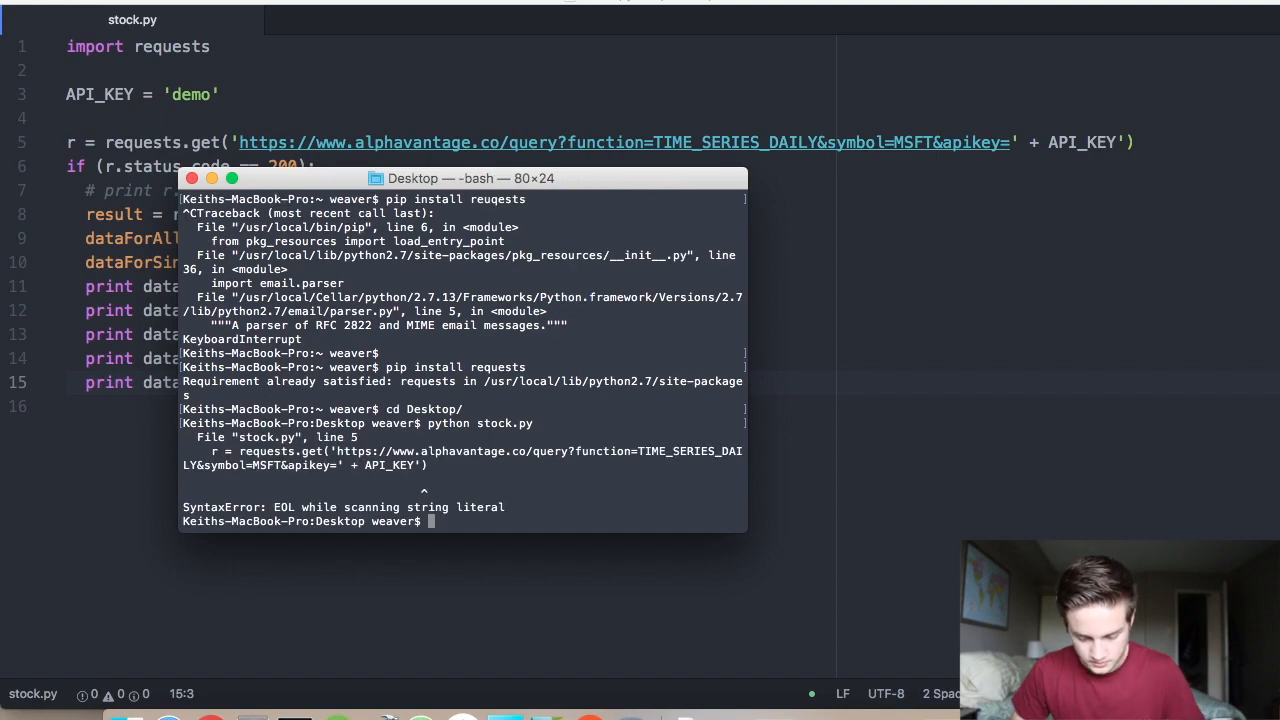
{"action": "mouse_move", "coordinate": [463, 466]}
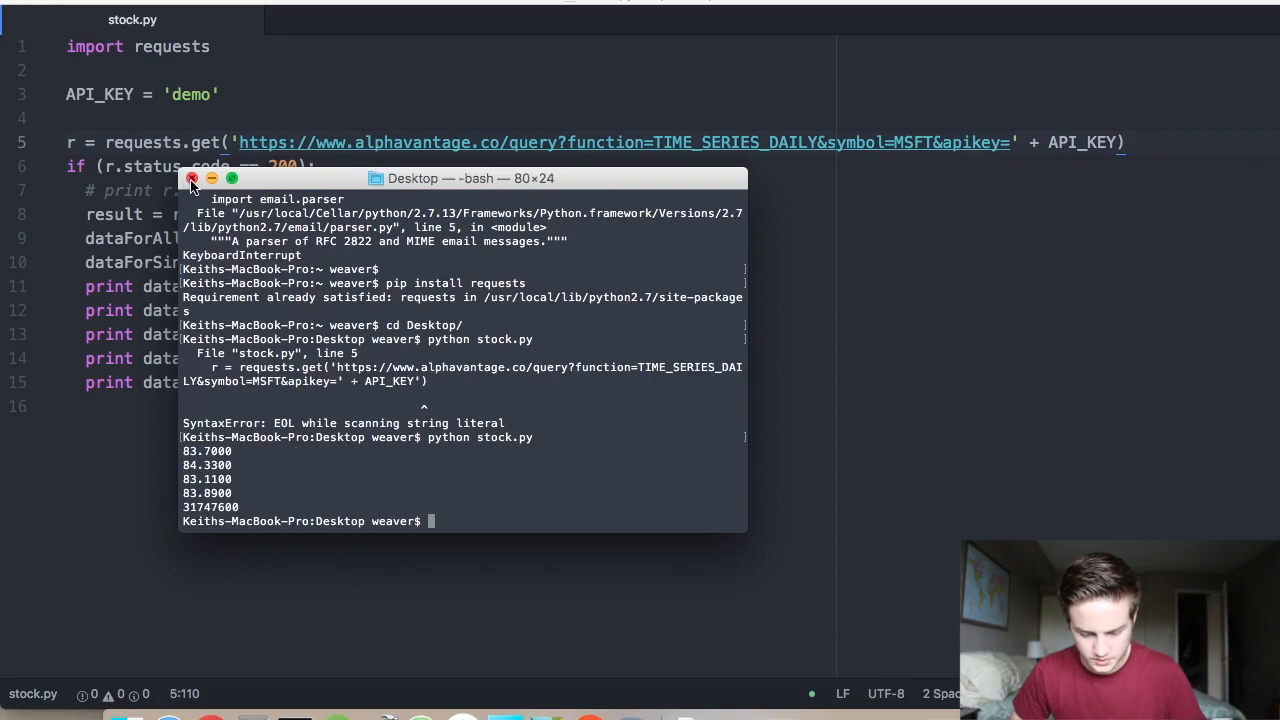
{"action": "left_click", "coordinate": [192, 178]}
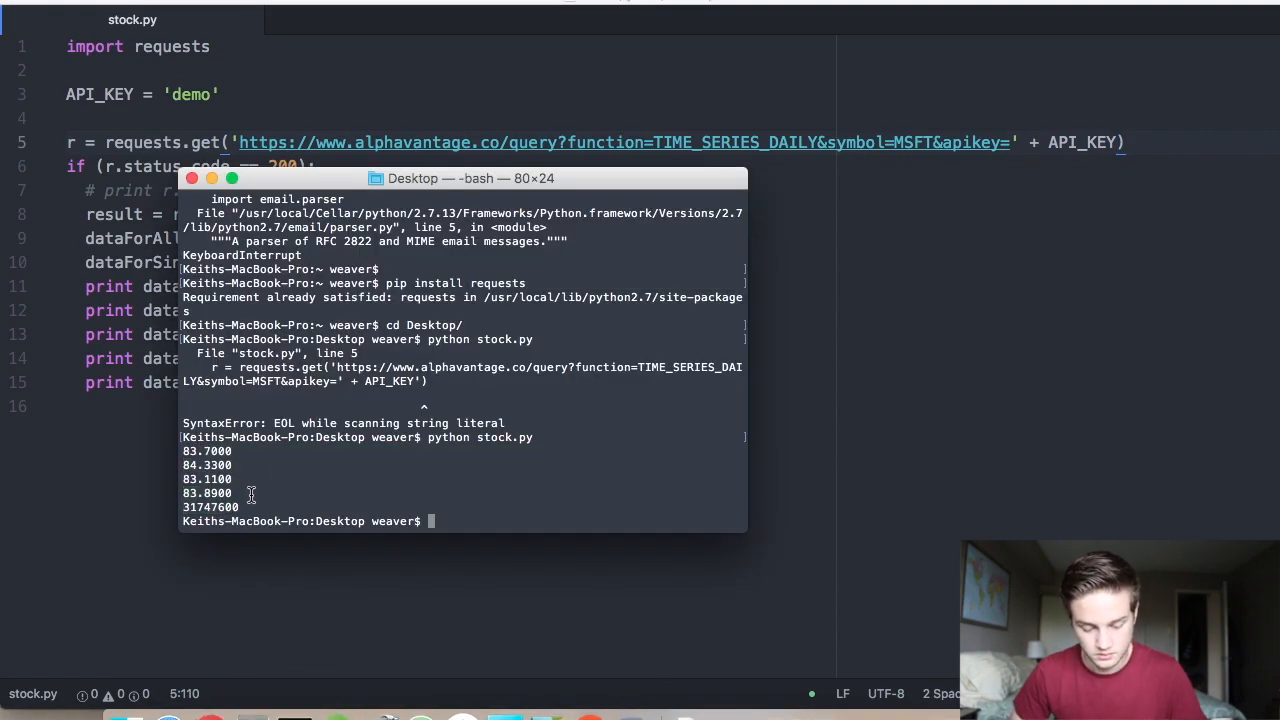
{"action": "mouse_move", "coordinate": [130, 480]}
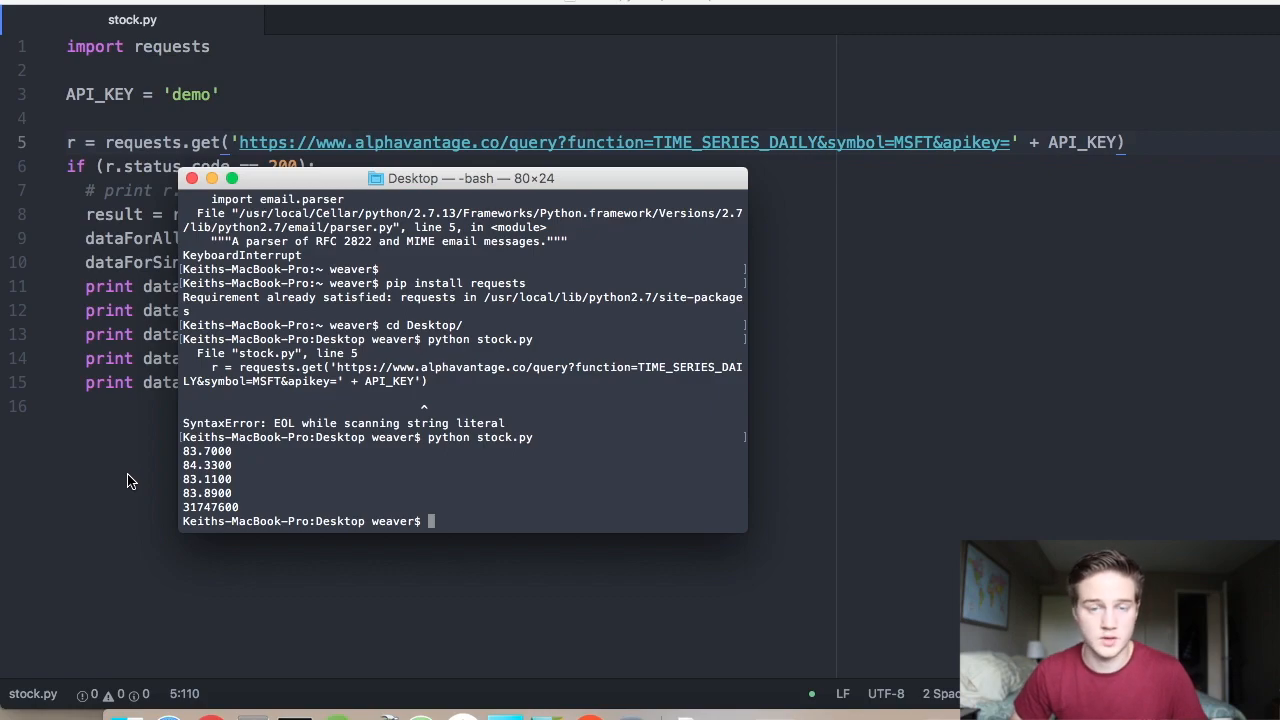